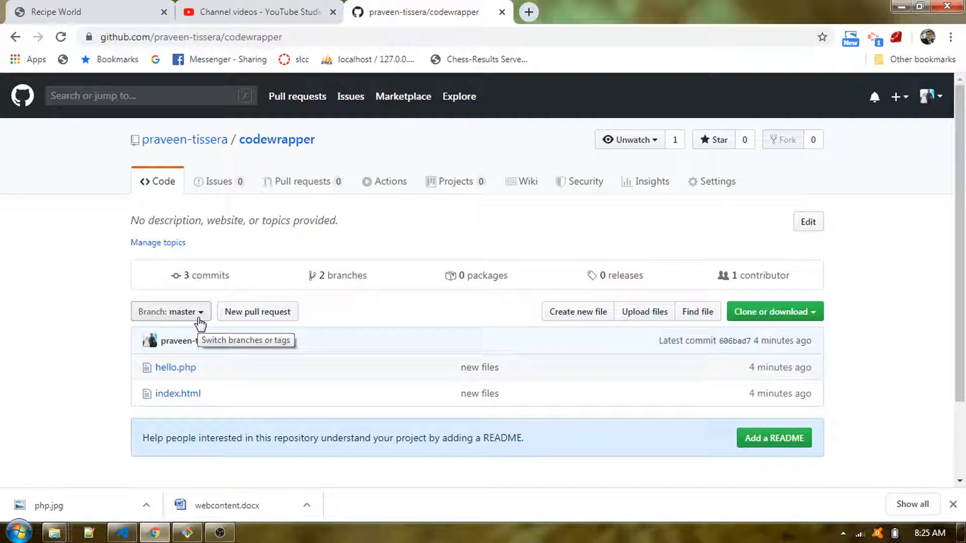
Step: Create a new 'html' branch from master in the codewrapper repository's branch dropdown
left_click(171, 311)
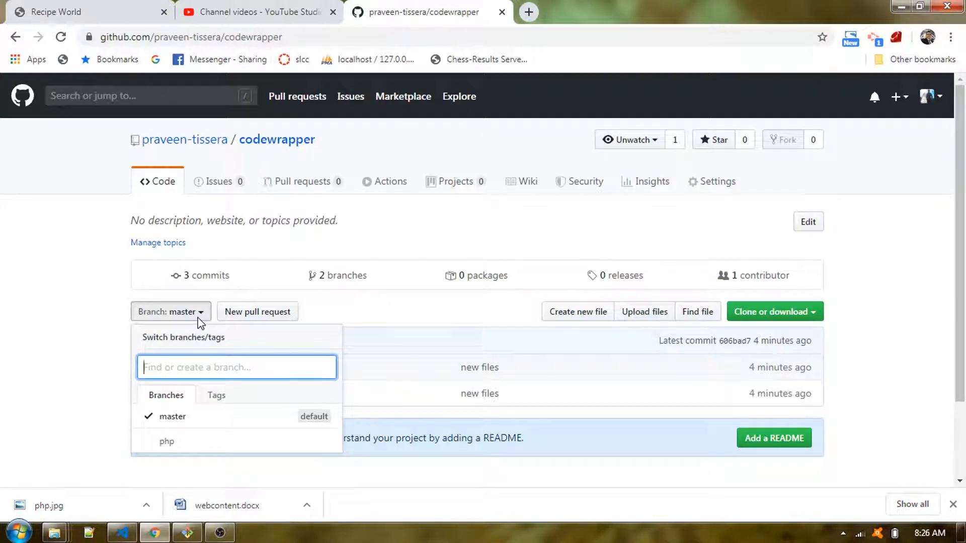
mouse_move(191, 425)
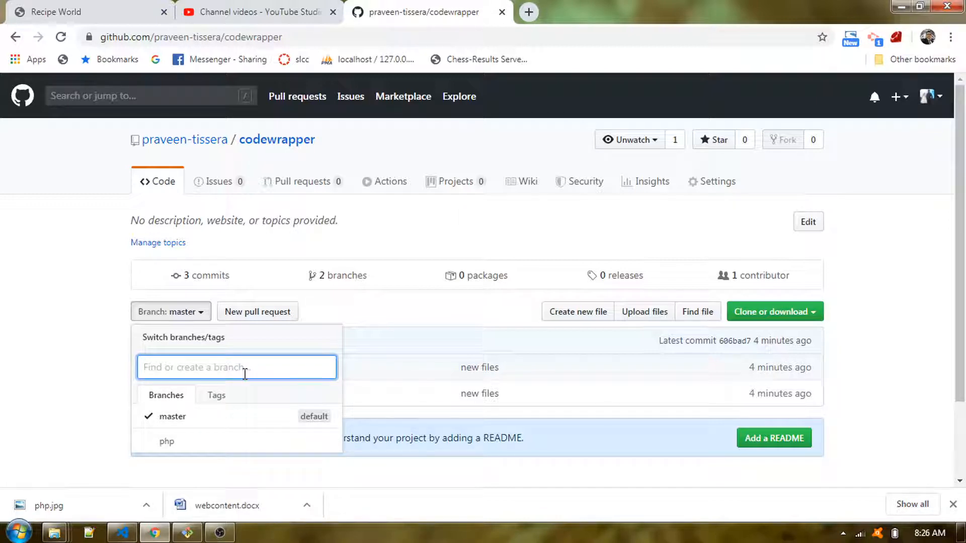
type("ht")
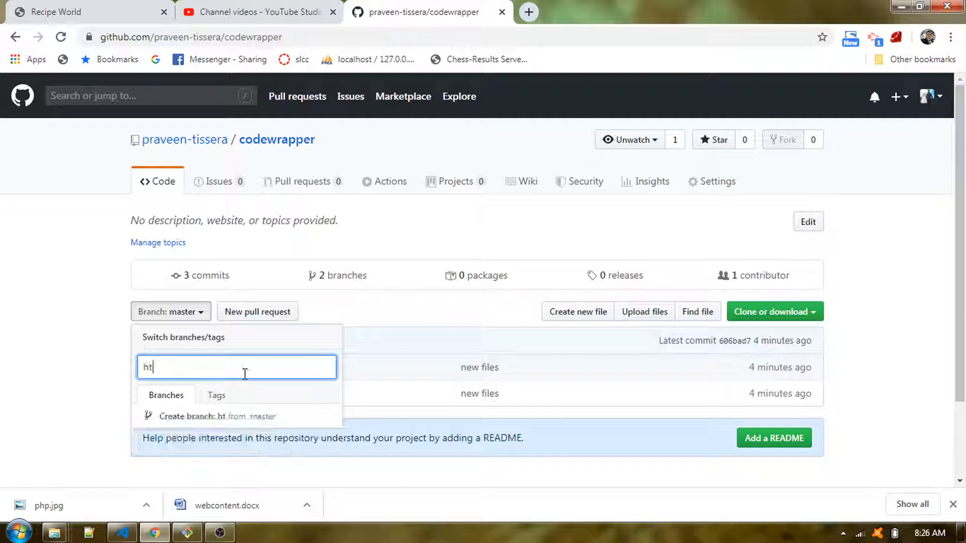
type("ml")
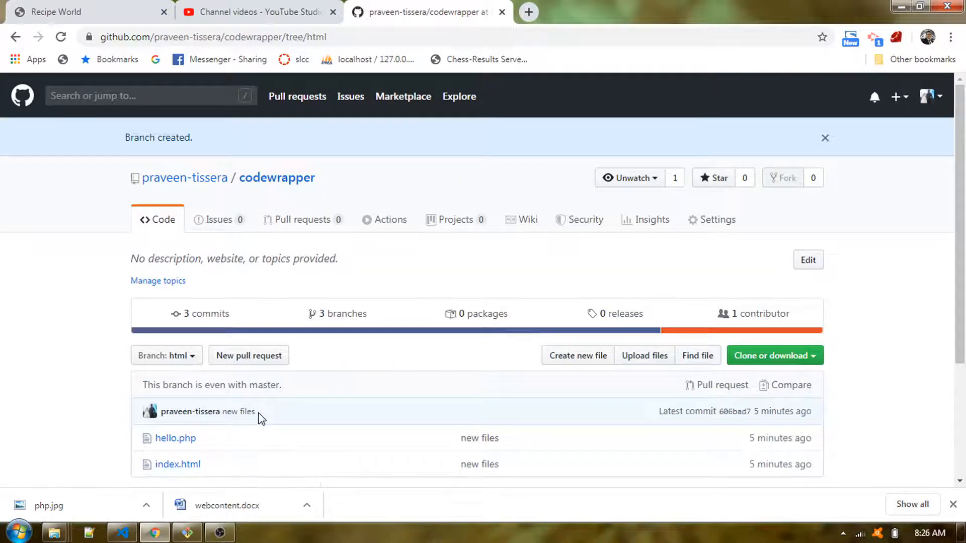
scroll("down", 3)
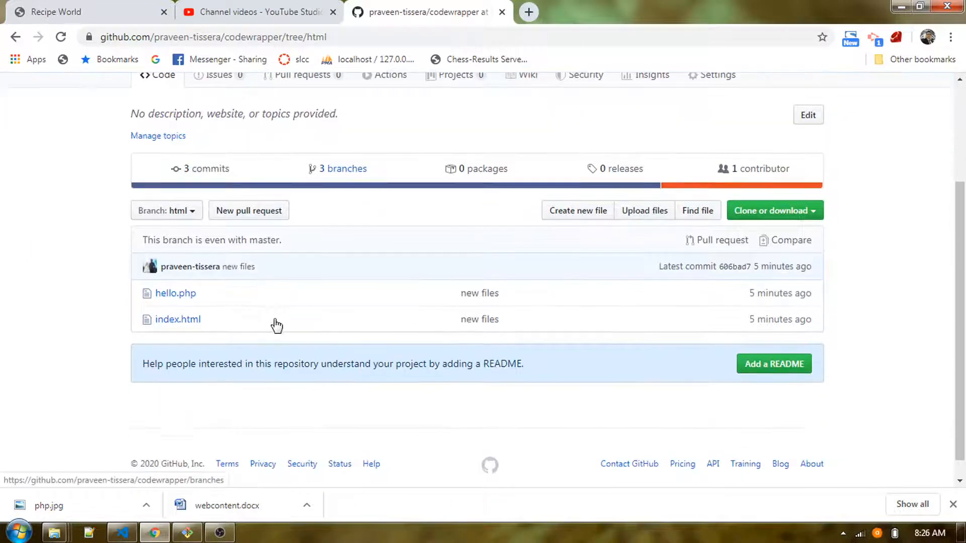
scroll("down", 3)
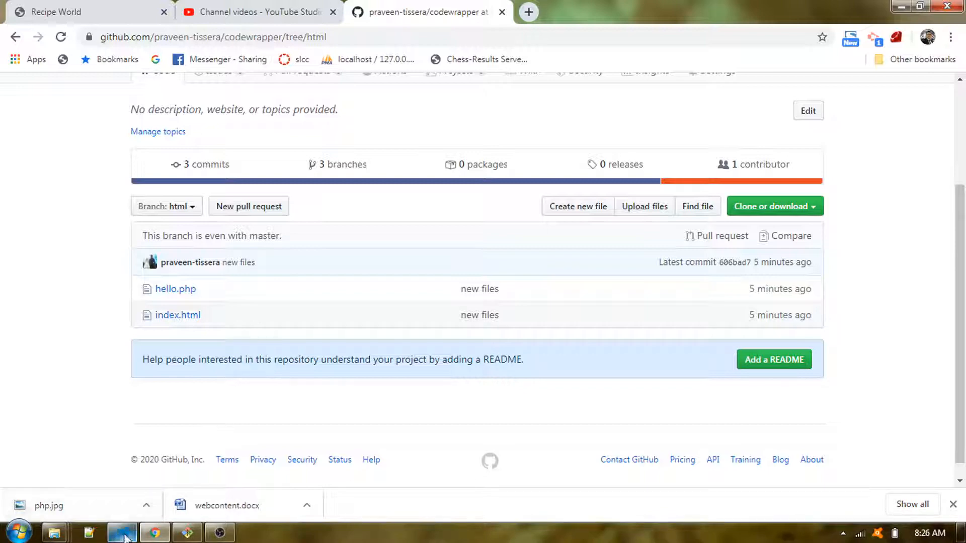
Step: Run 'git pull' in the terminal so the new branch is fetched as origin/html
left_click(121, 532)
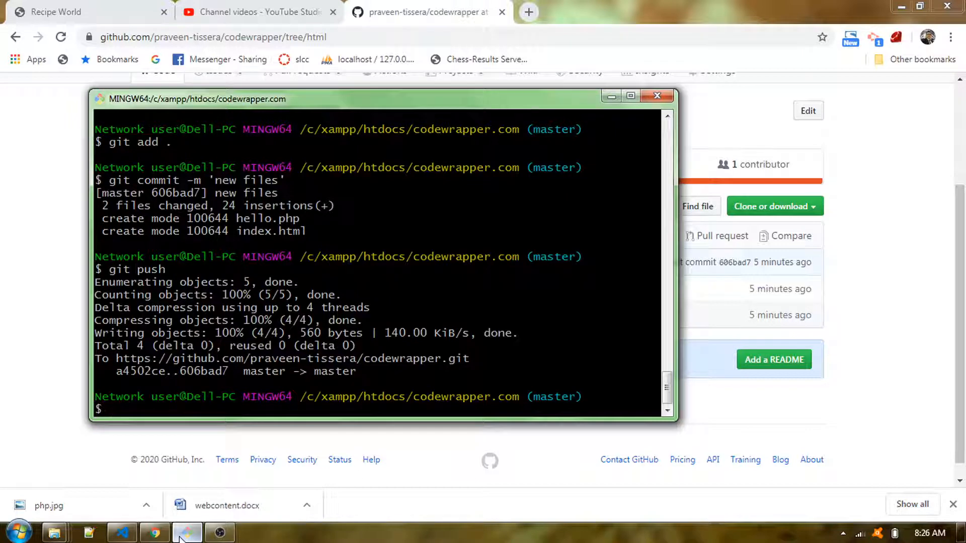
double_click(554, 396)
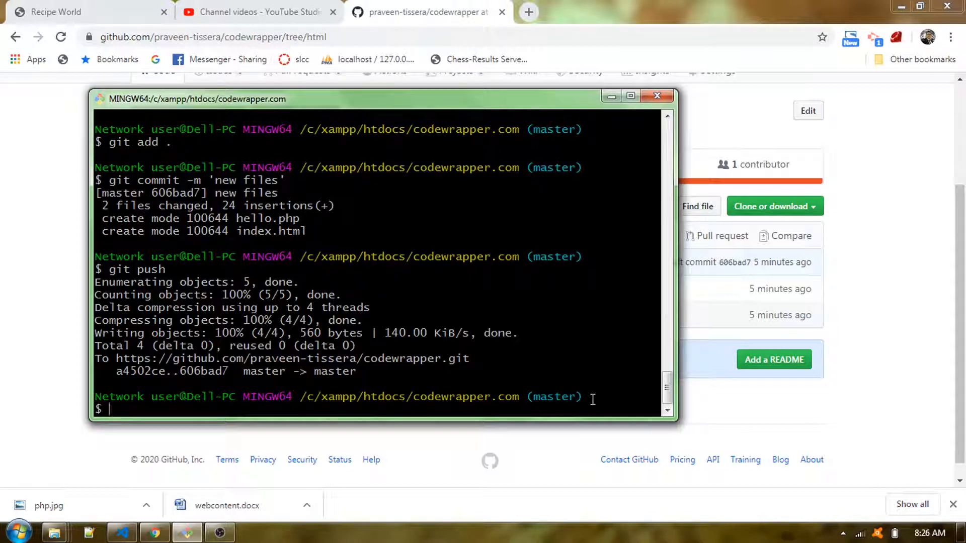
type("git pull")
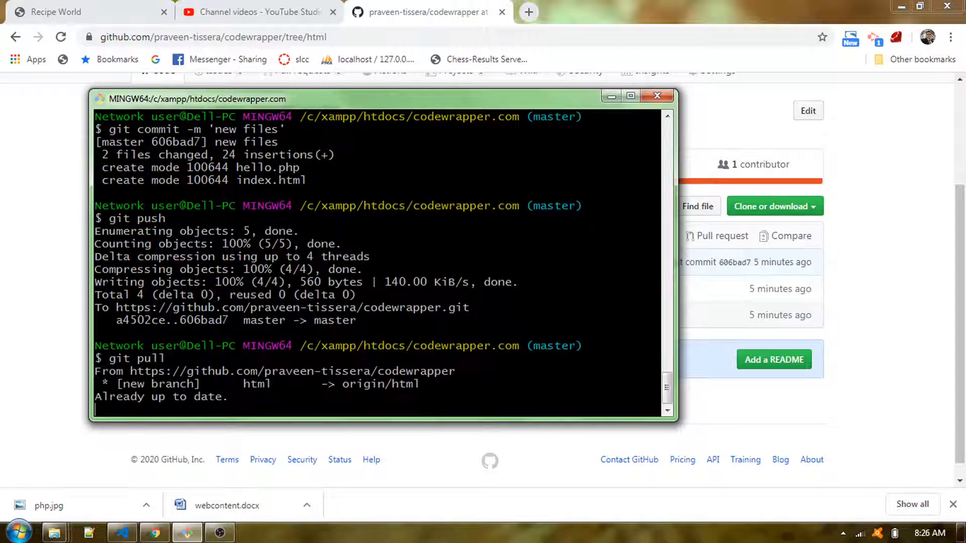
scroll("down", 3)
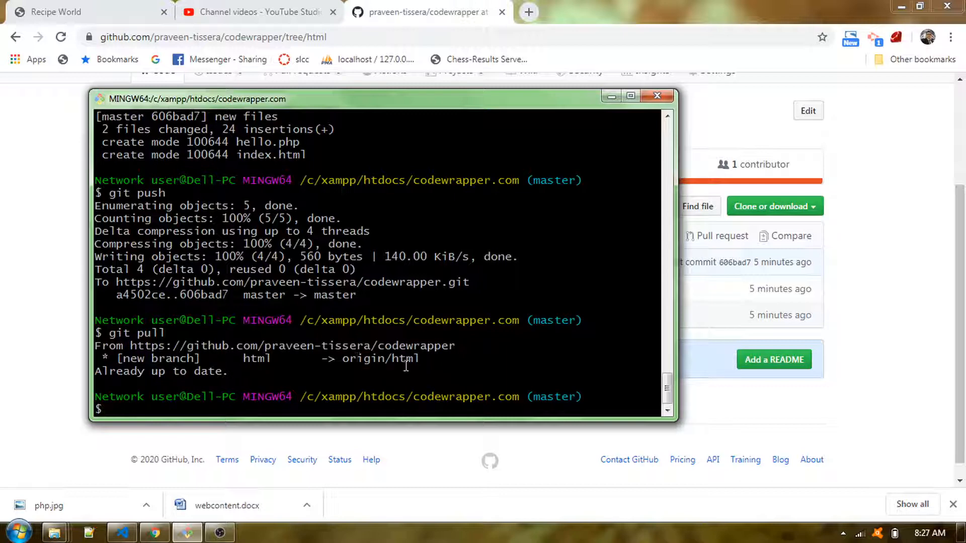
double_click(380, 358)
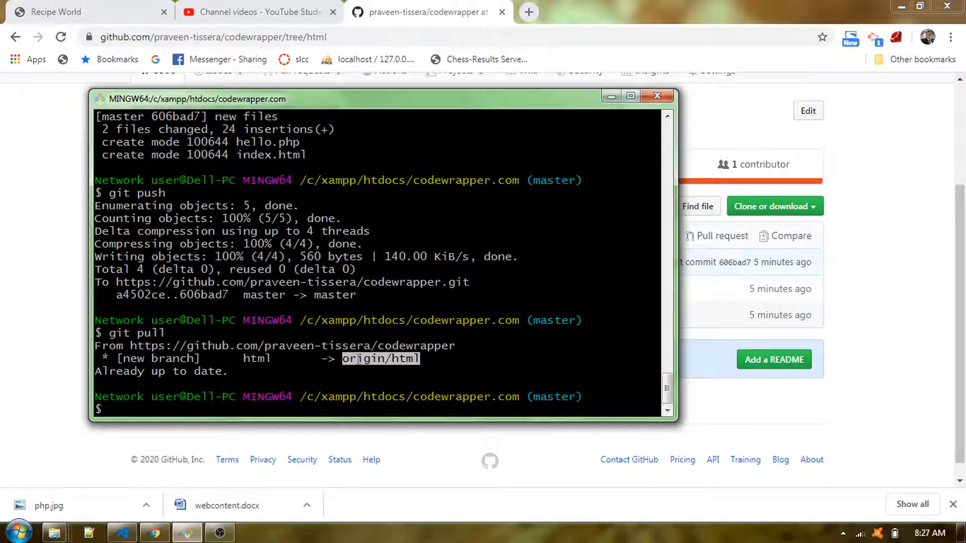
mouse_move(424, 12)
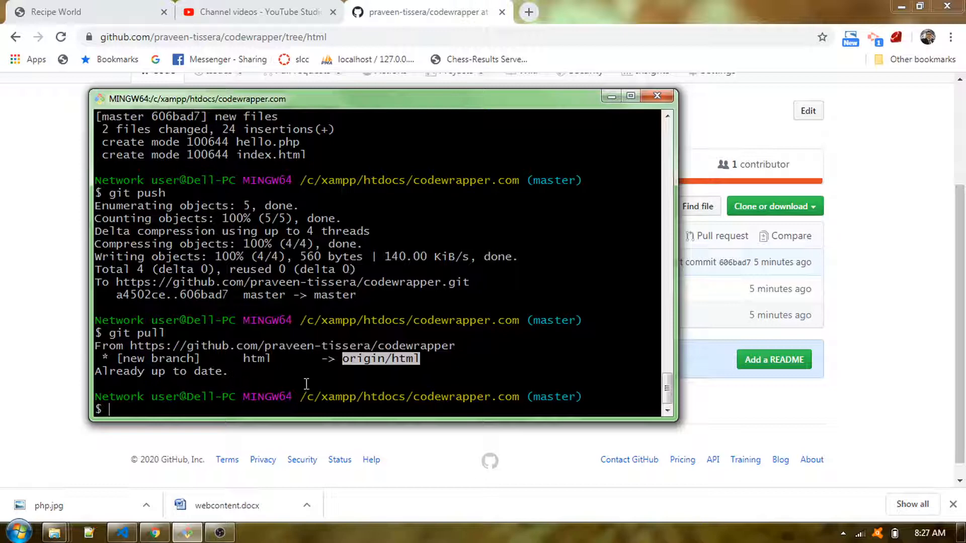
Step: Run 'git checkout html' so the local repo tracks the html branch, then return to the editor
type("git che")
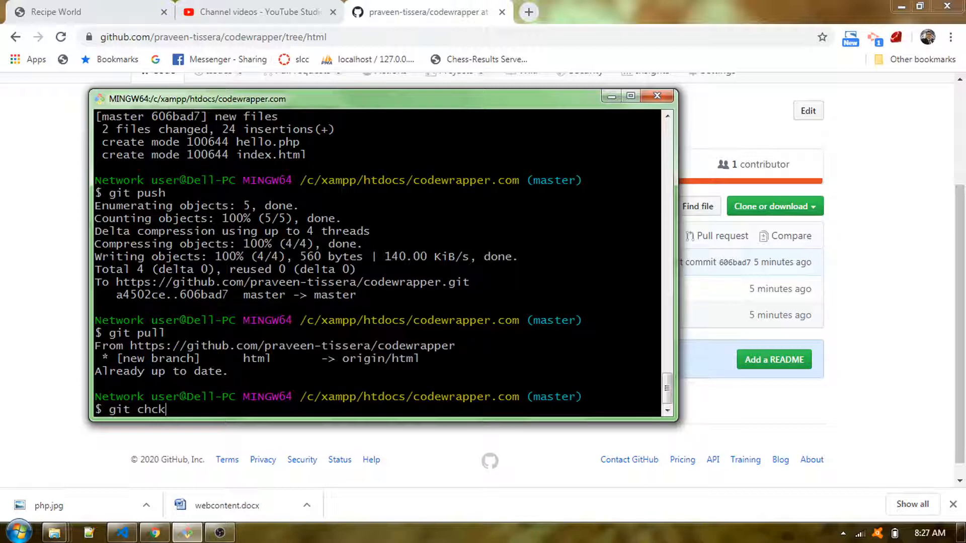
type("eckout")
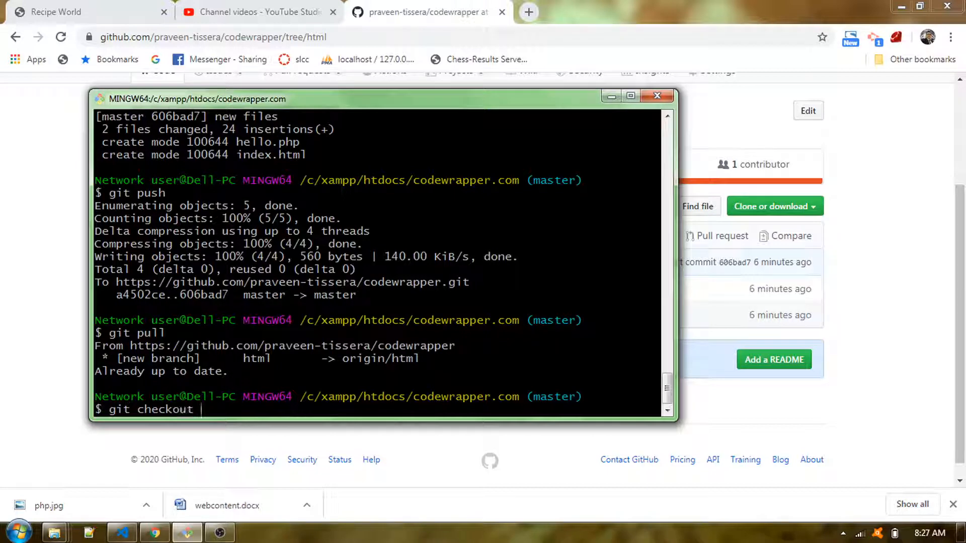
type("html")
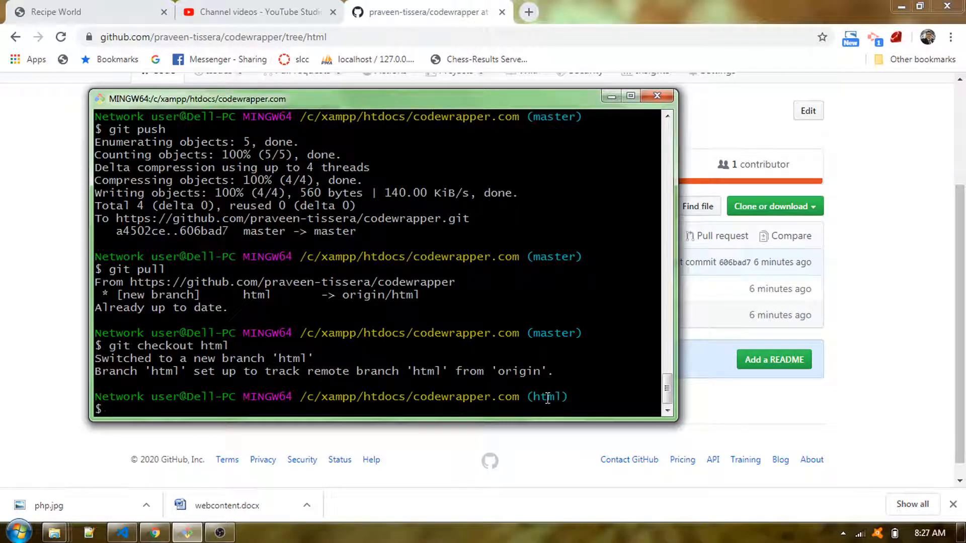
double_click(547, 396)
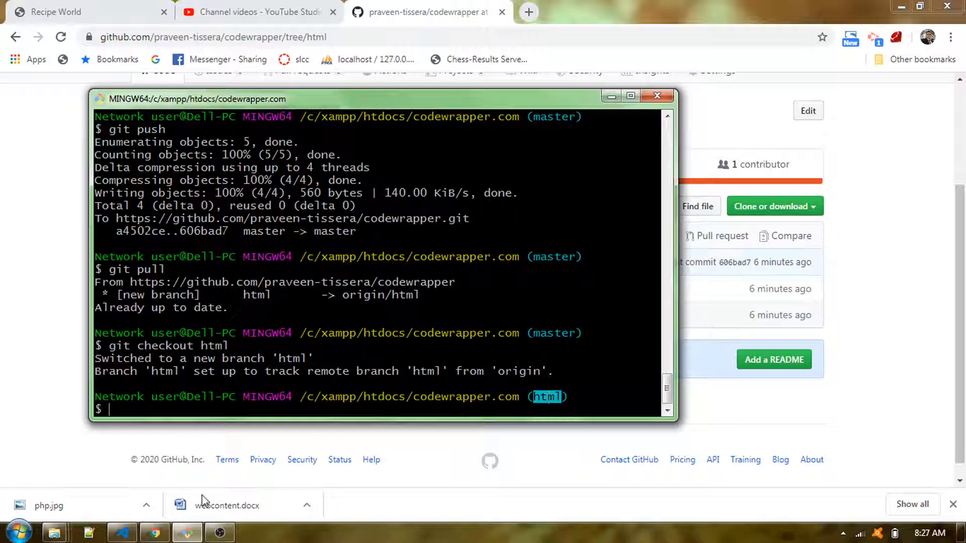
left_click(122, 533)
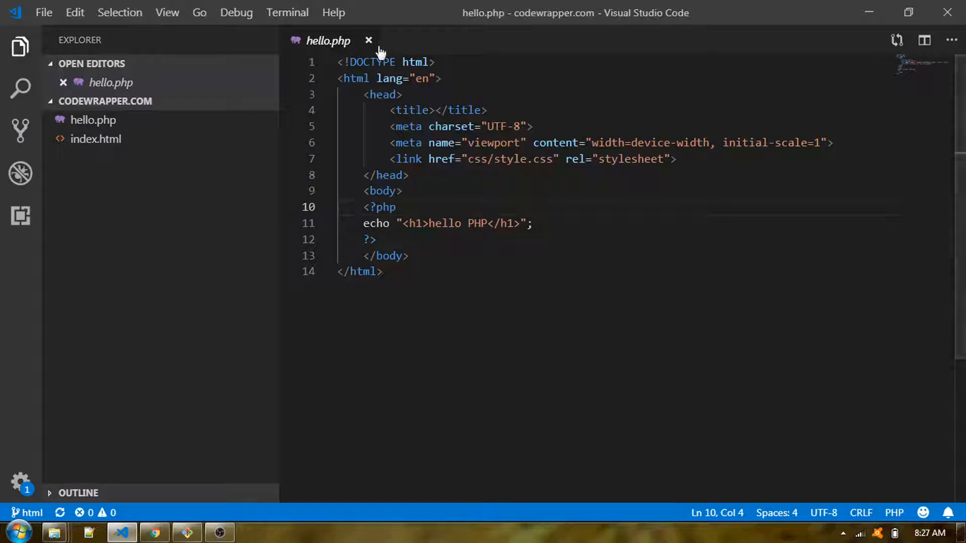
Step: Close the hello.php editor tab
left_click(368, 40)
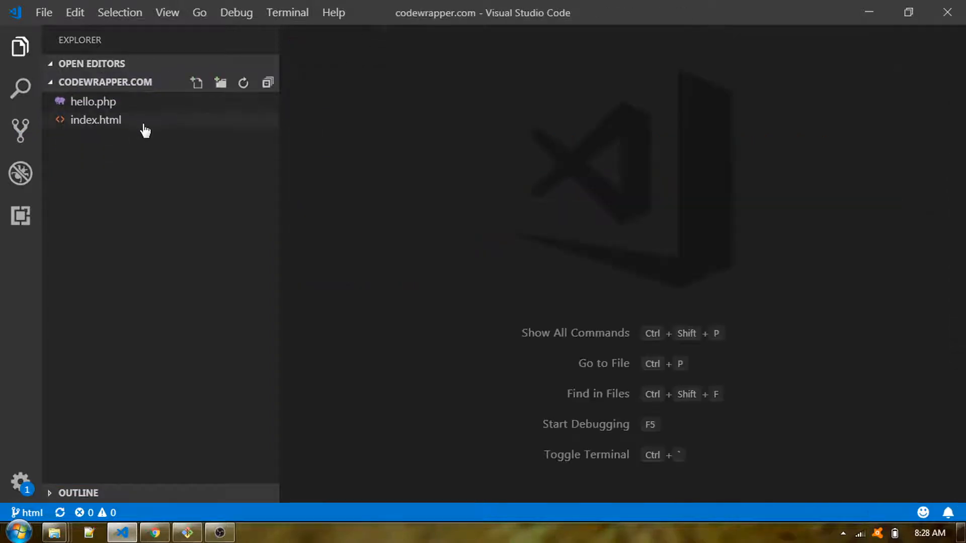
mouse_move(95, 120)
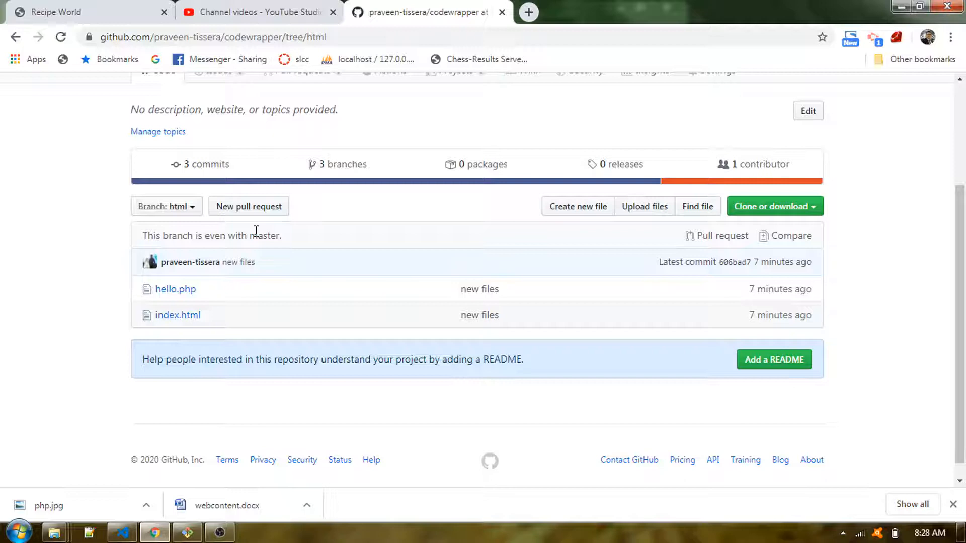
Step: Switch the repository view from the html branch back to master
left_click(166, 205)
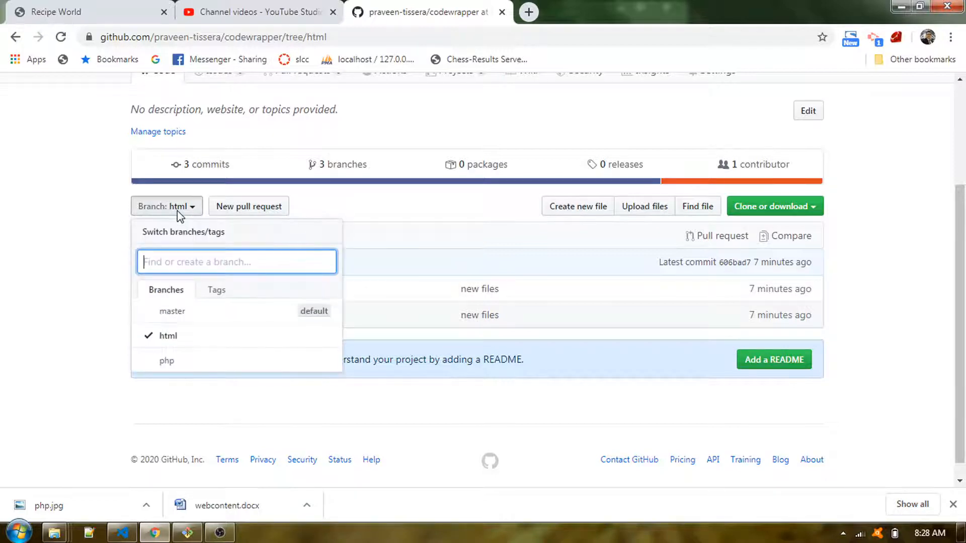
mouse_move(172, 310)
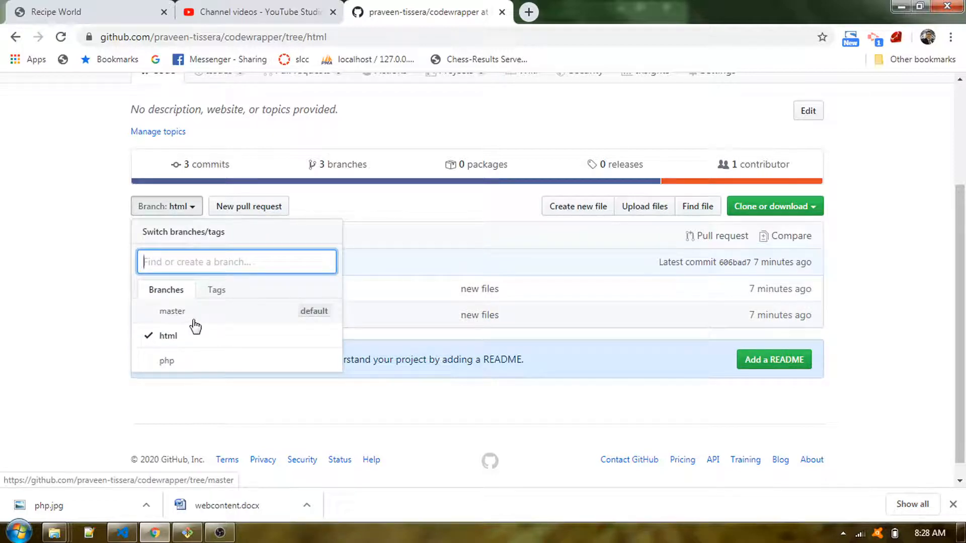
left_click(172, 311)
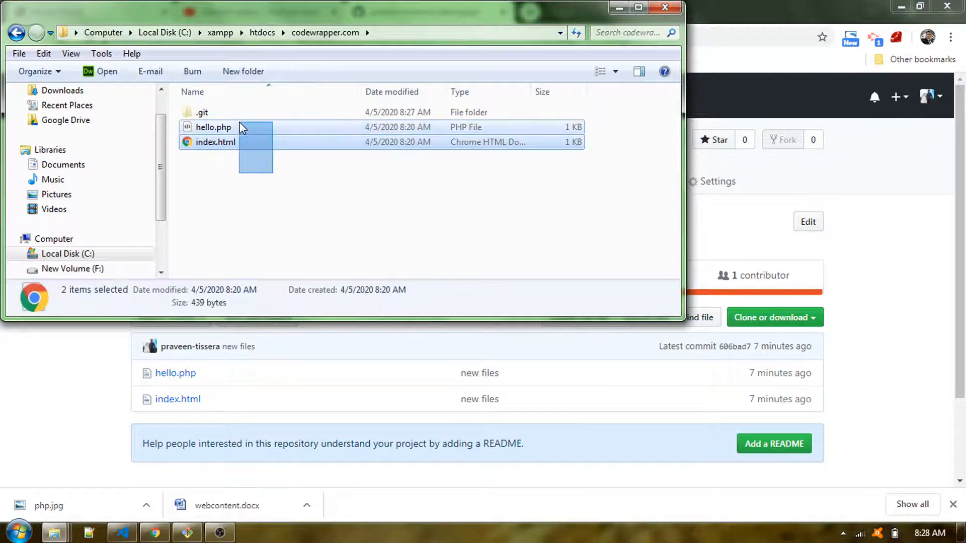
Step: Delete hello.php and index.html from the codewrapper.com folder, moving them to the Recycle Bin
key("Delete")
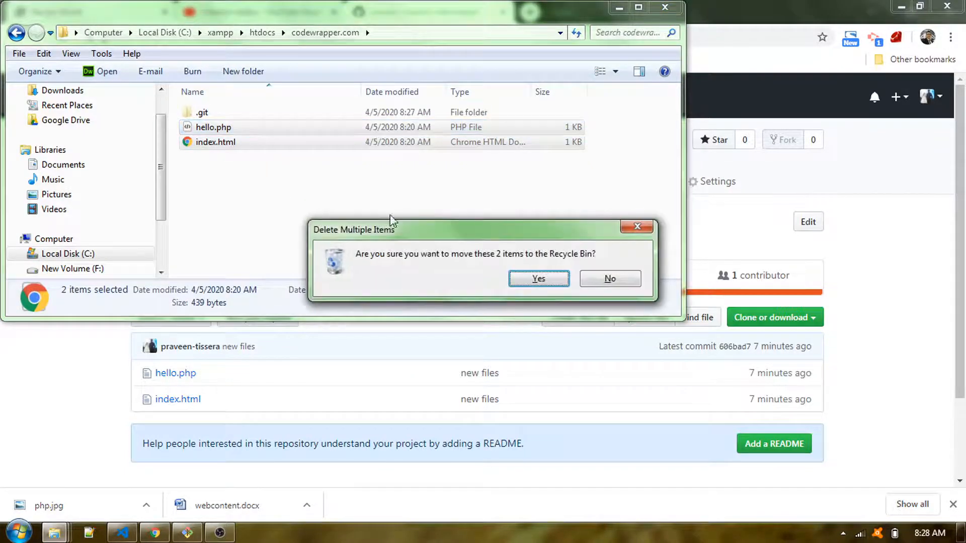
left_click(537, 279)
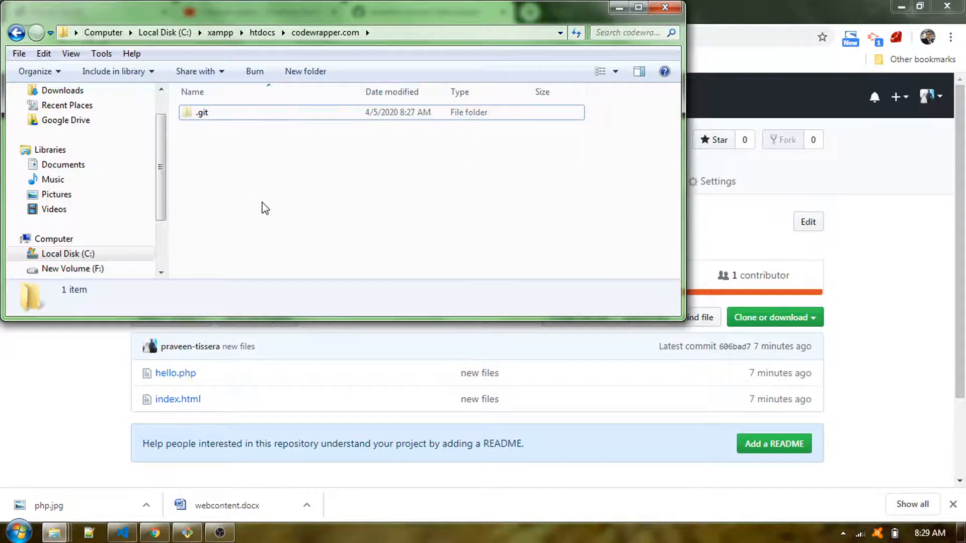
mouse_move(219, 531)
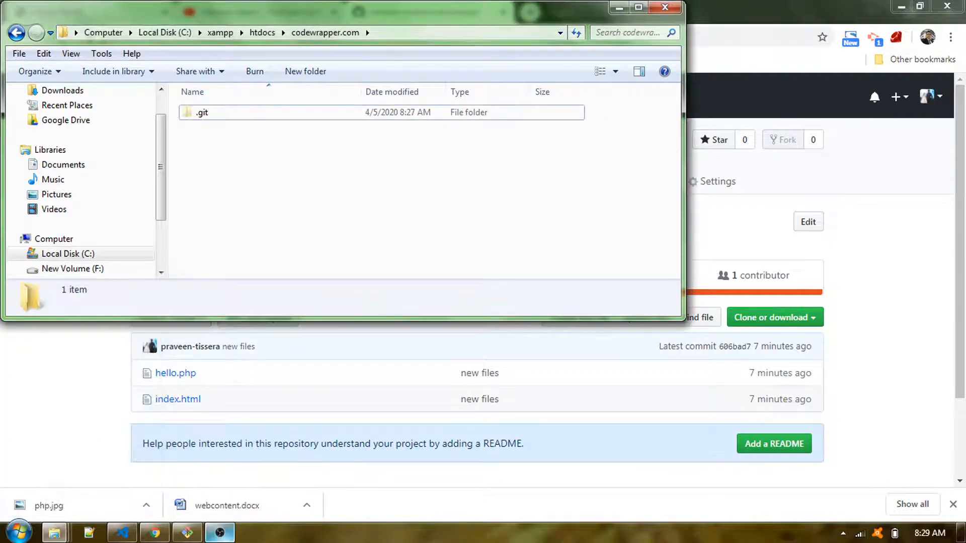
mouse_move(121, 532)
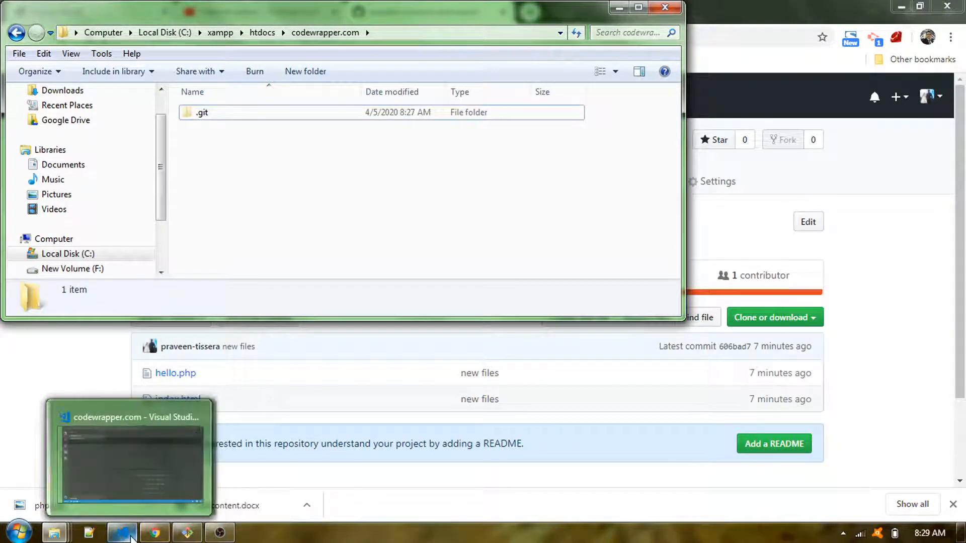
Step: Create a new blank file via File > New File and start saving it with Ctrl+S
left_click(122, 532)
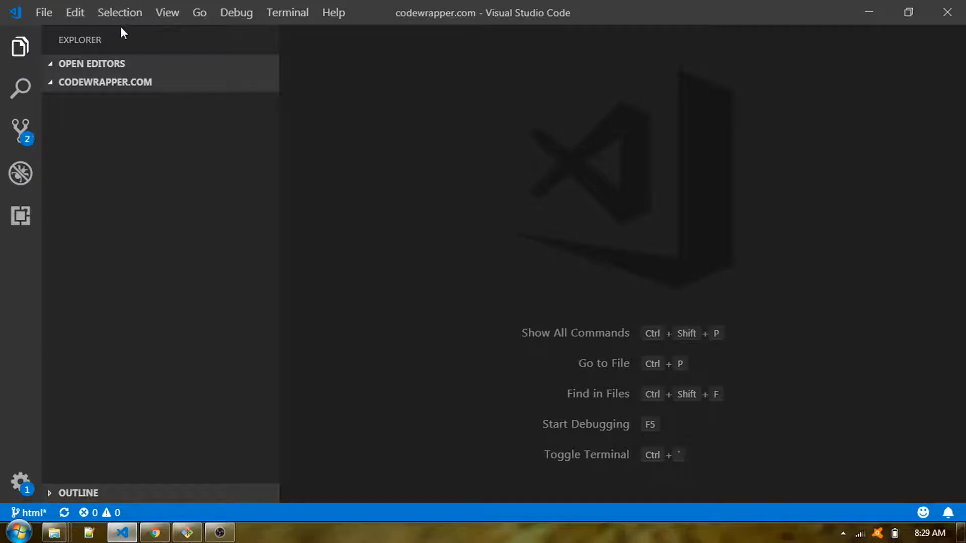
left_click(43, 12)
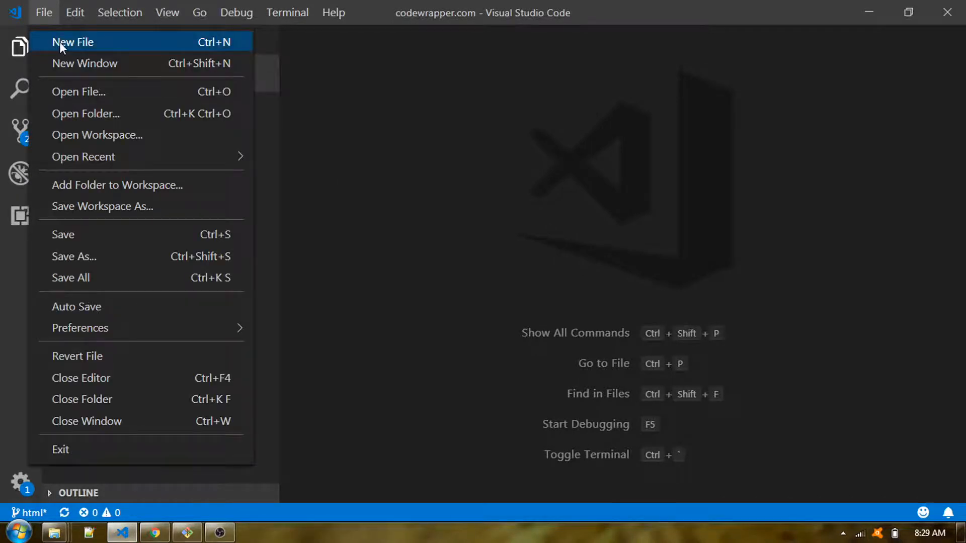
left_click(74, 42)
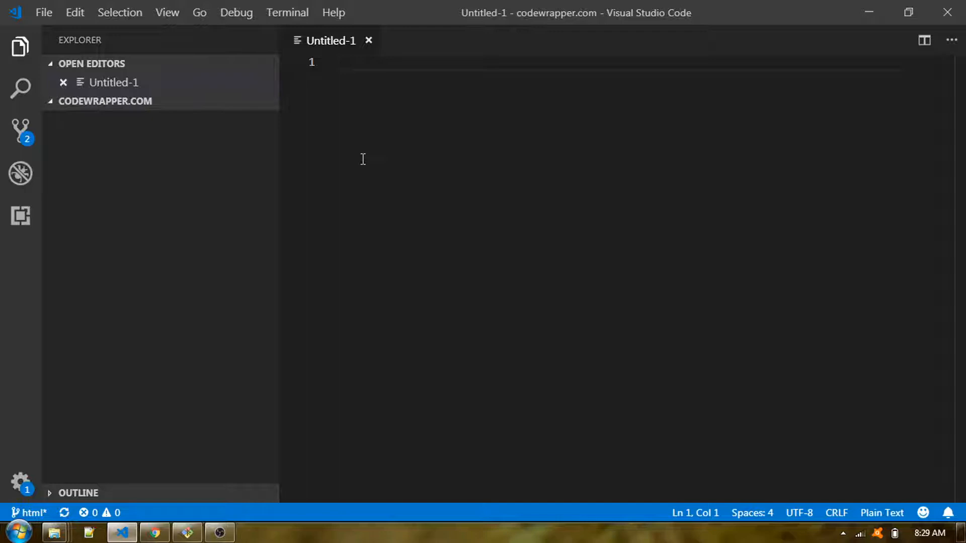
key("ctrl+s")
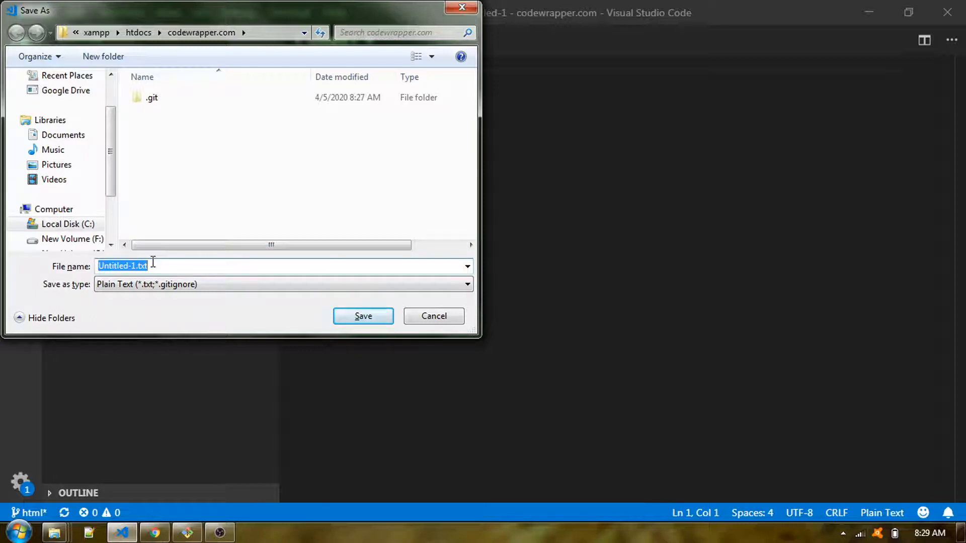
Step: Save the new file as index.html and begin typing the html abbreviation
type("ini")
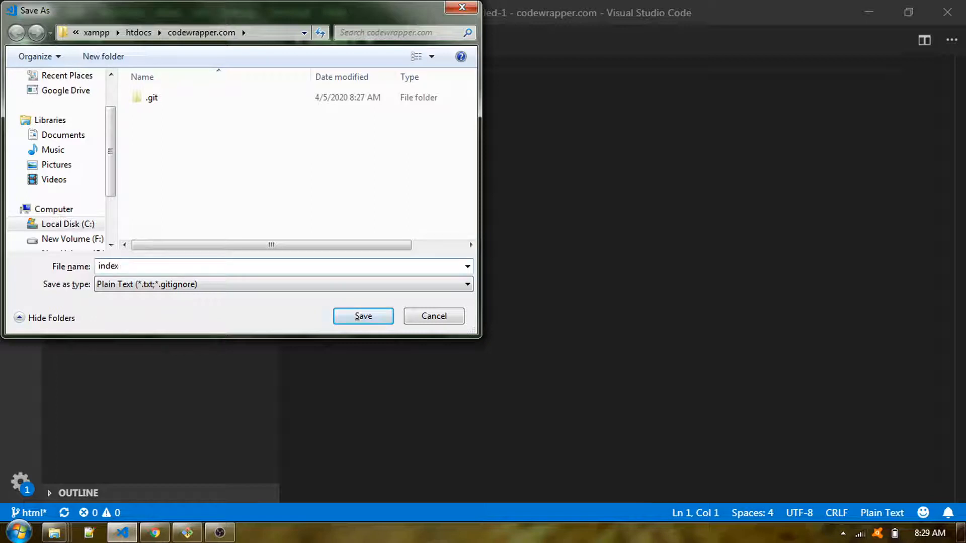
type(".hm")
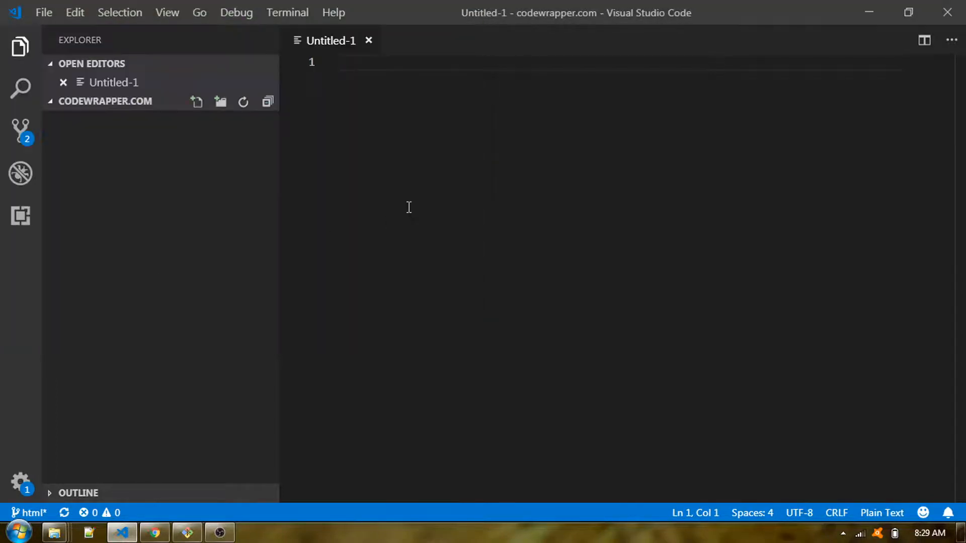
type("ht")
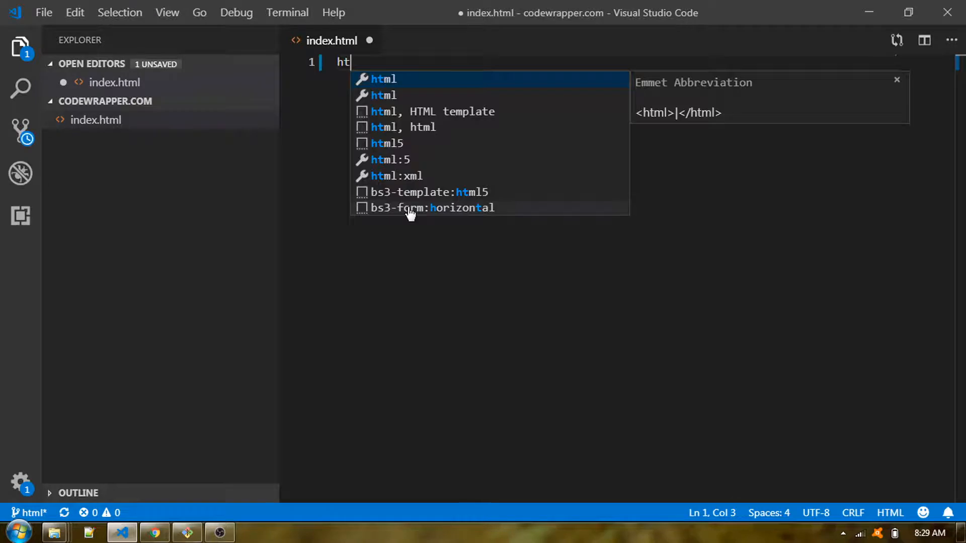
Step: Expand the html template and give the page the title 'Learn with me Praveen'
key("Tab")
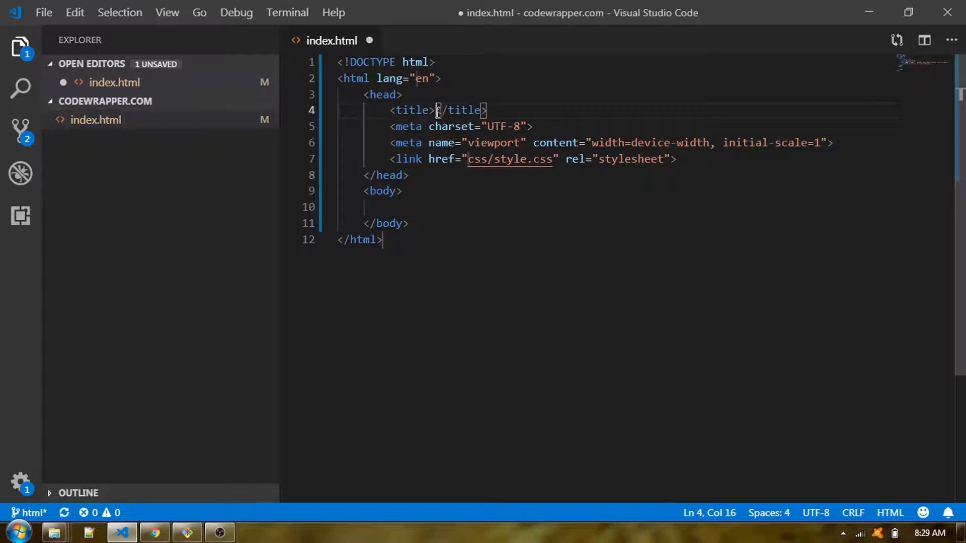
type("Learn")
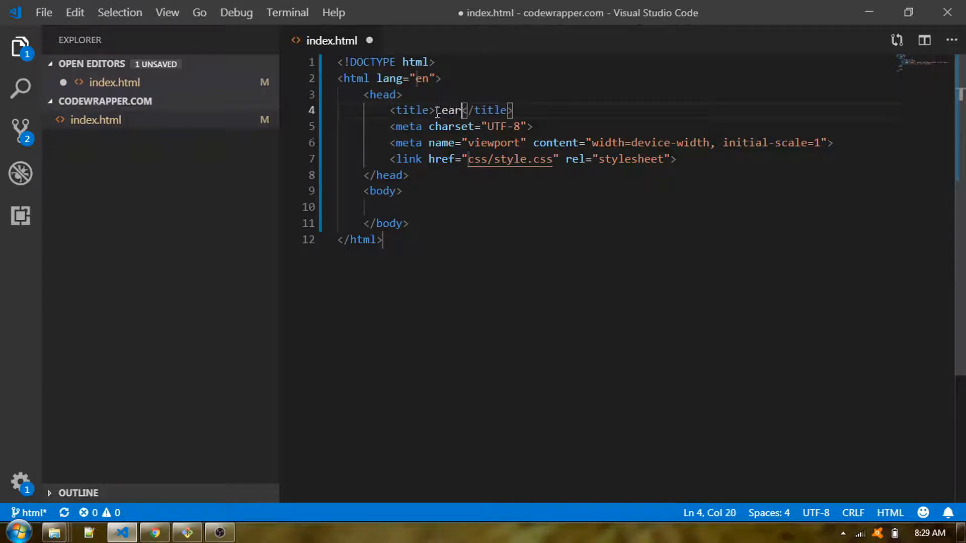
type("with me")
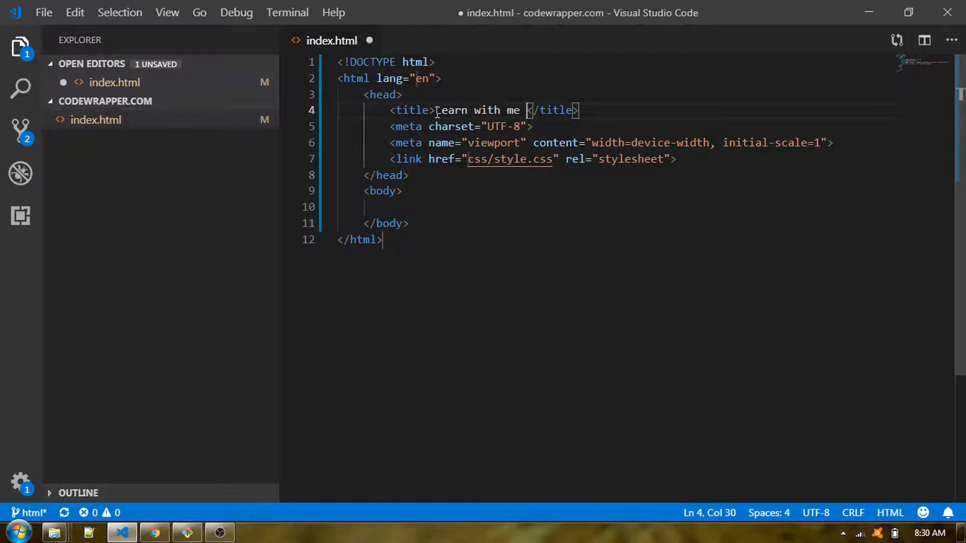
type("Prav")
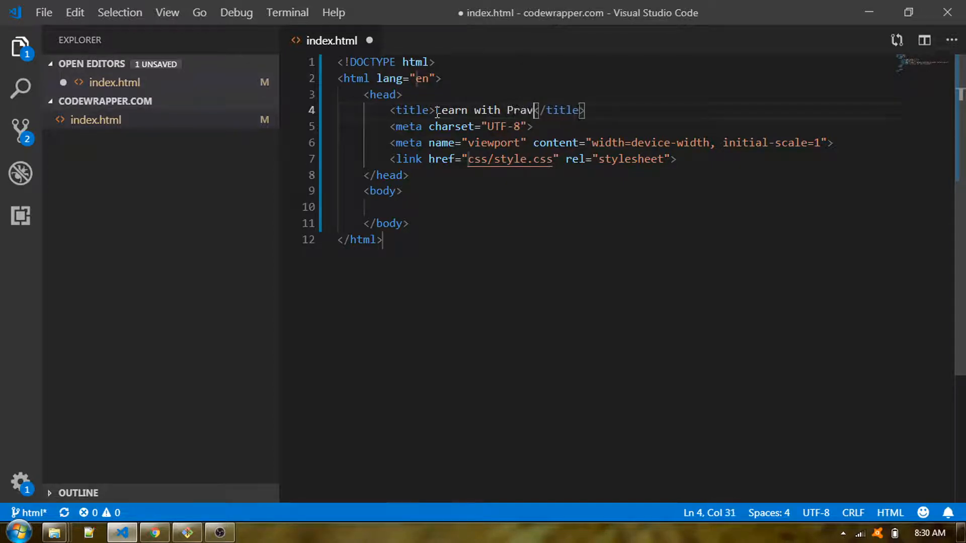
type("een")
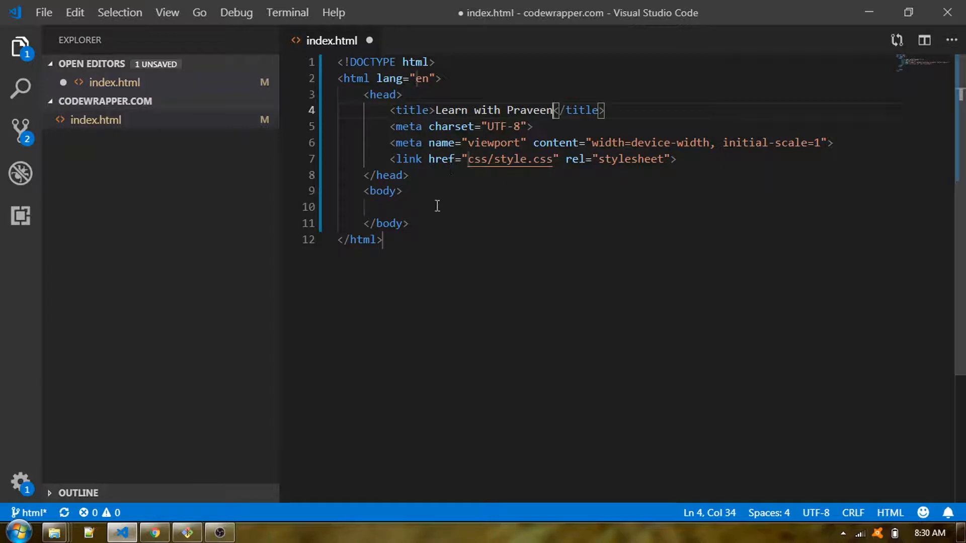
mouse_move(428, 209)
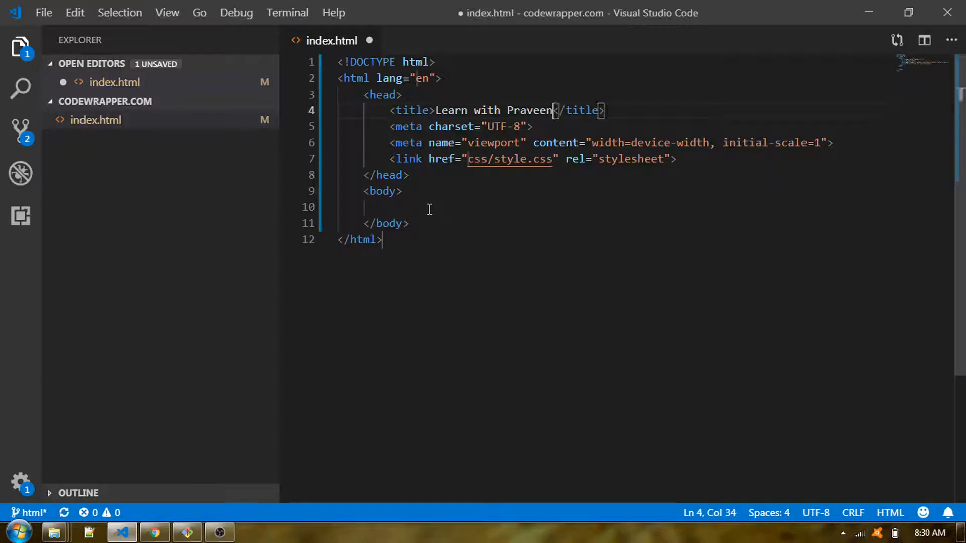
Step: Add an h1 heading 'Code Wrapper Tutorial' in the body, save index.html, and return to the terminal
type("h1")
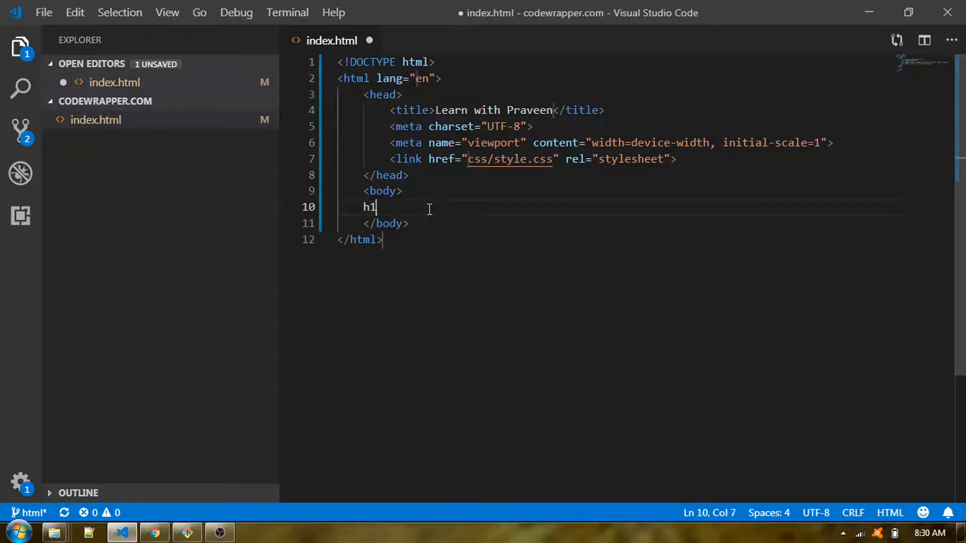
key("Tab")
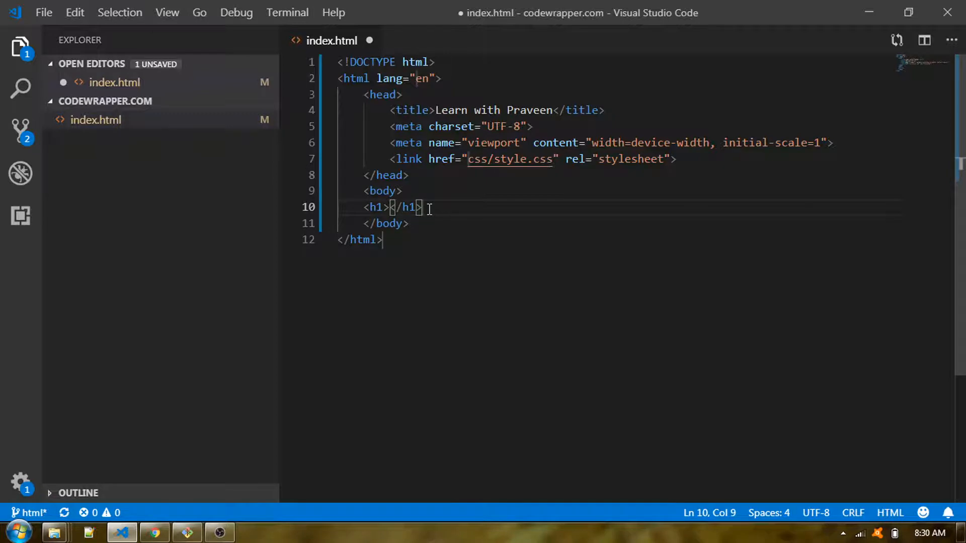
type("Codewr")
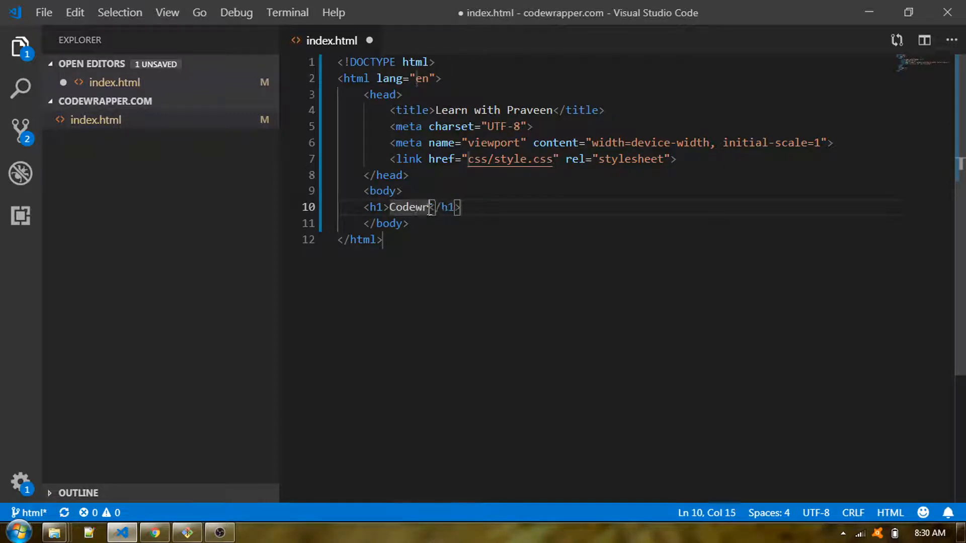
type("a")
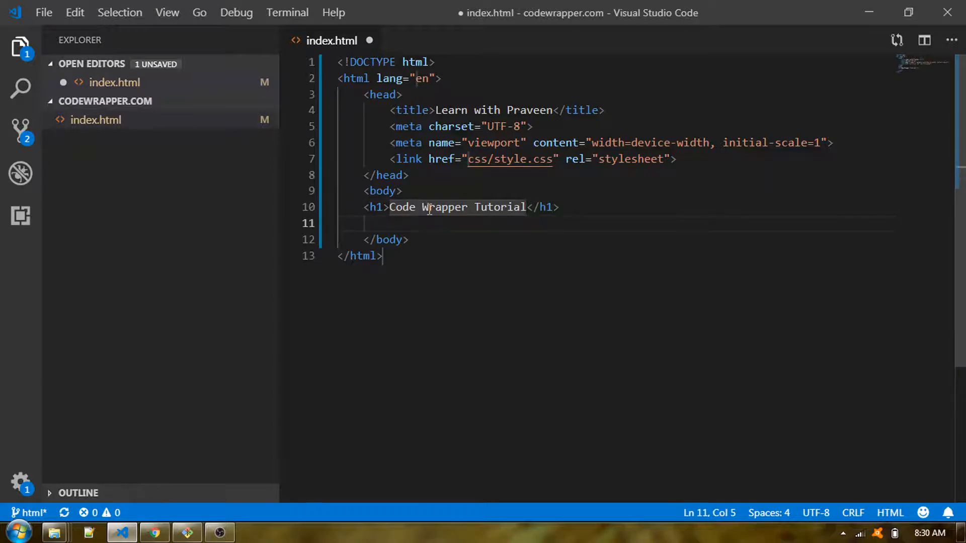
key("ctrl+s")
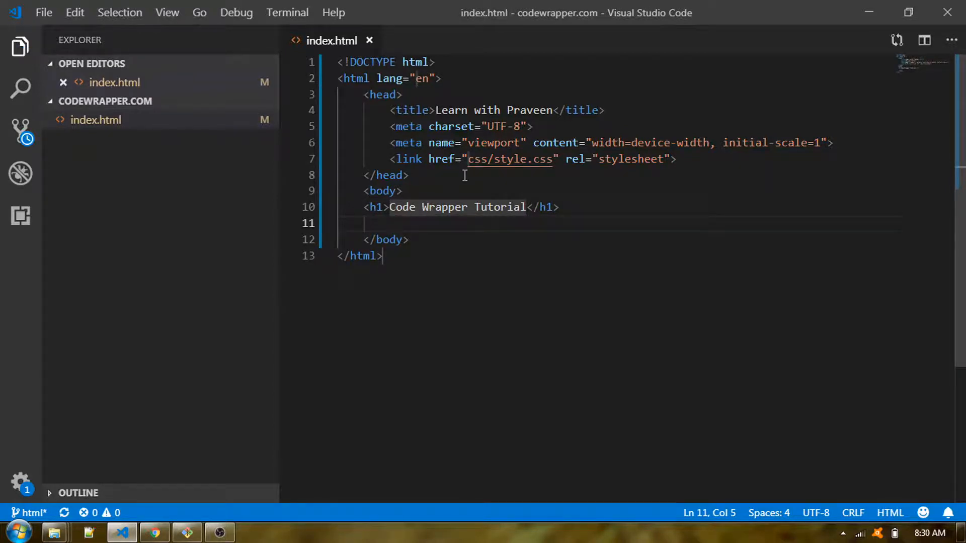
key("alt+tab")
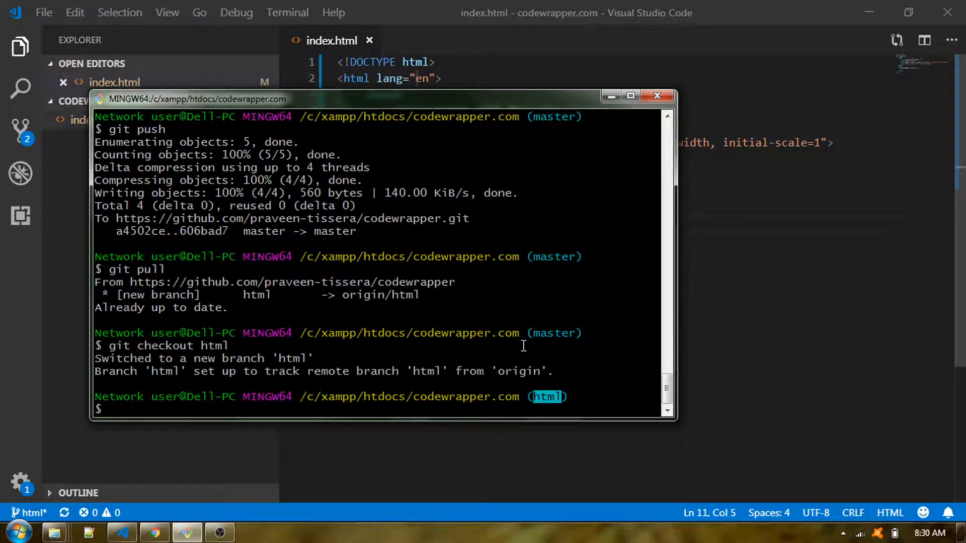
Step: Check the repository status and stage the changes with 'git add'
type("git status")
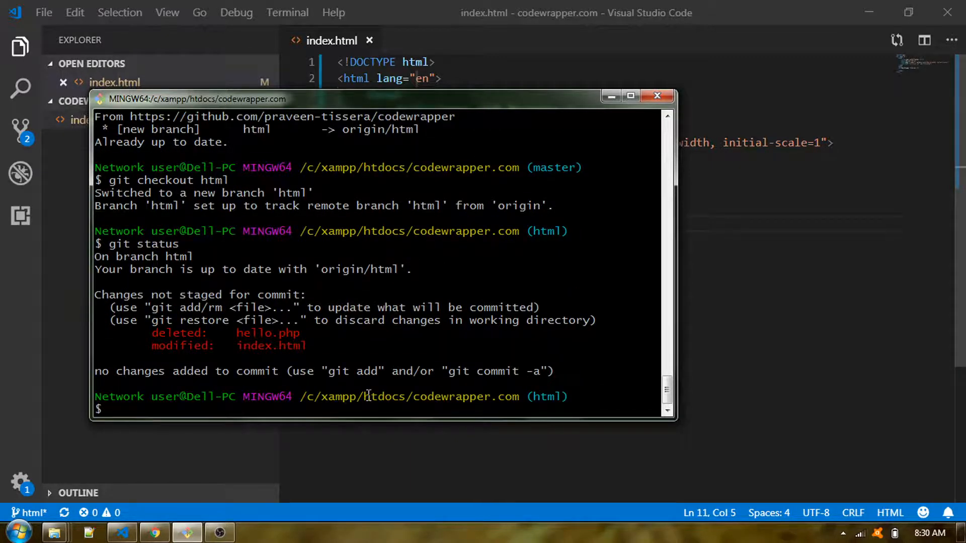
mouse_move(290, 336)
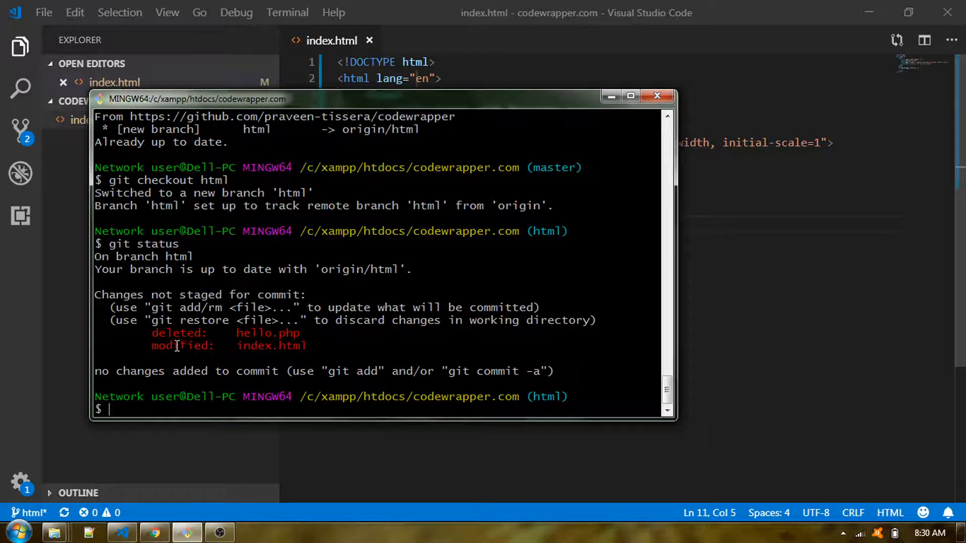
double_click(180, 345)
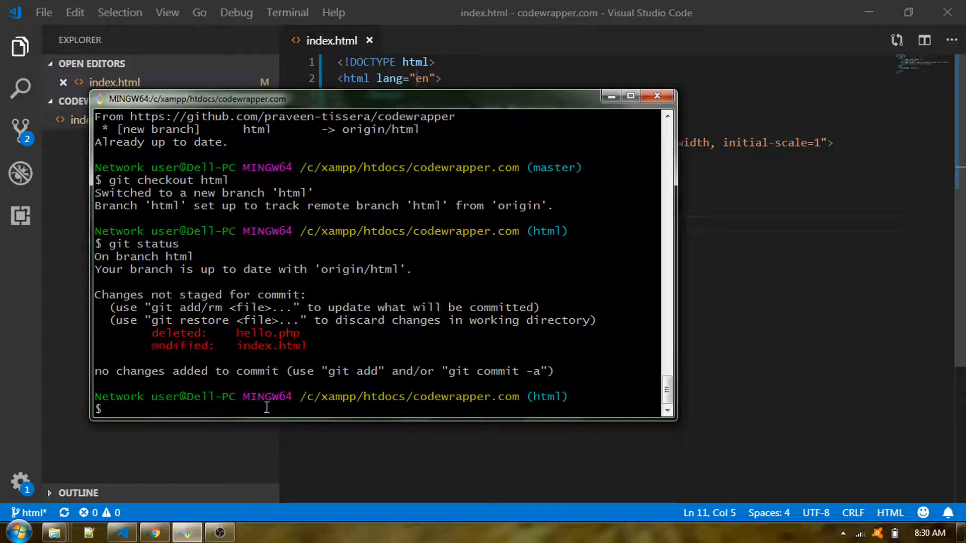
type("git add .")
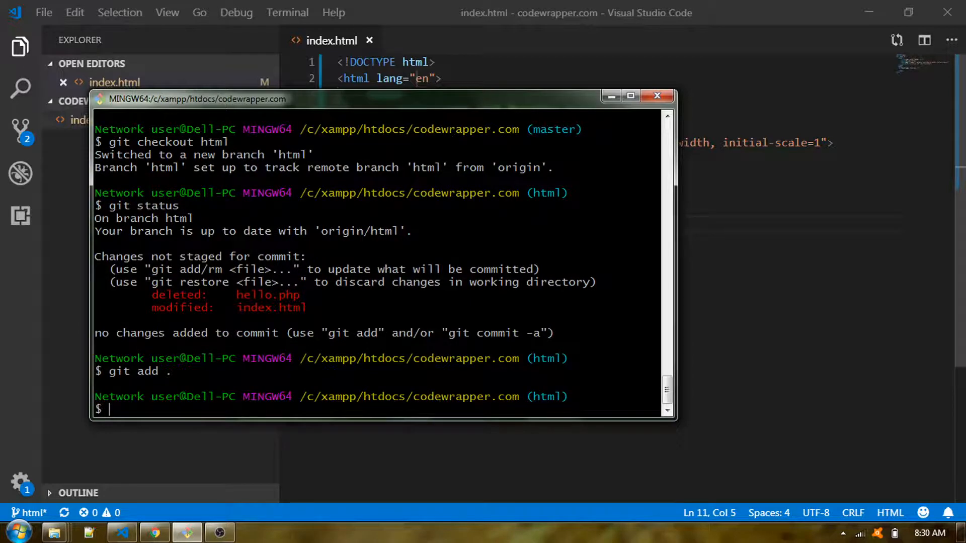
Step: Commit with the message 'adding index file with new content' on the html branch
type("git commit -")
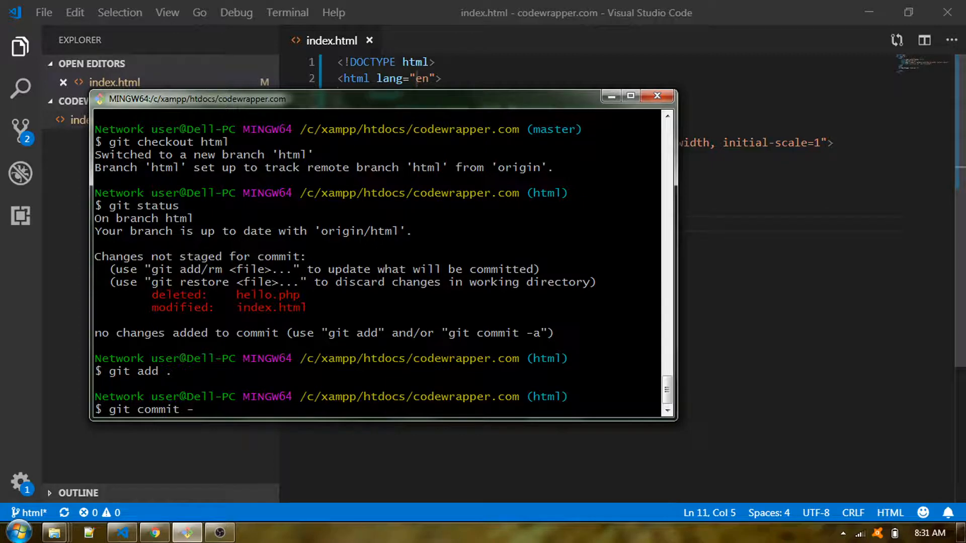
type("m '")
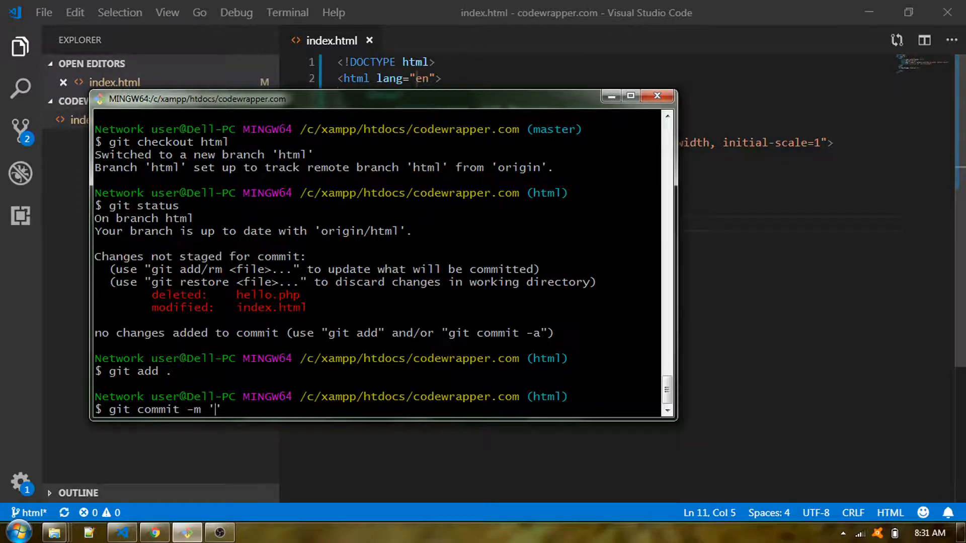
type("adding index file with")
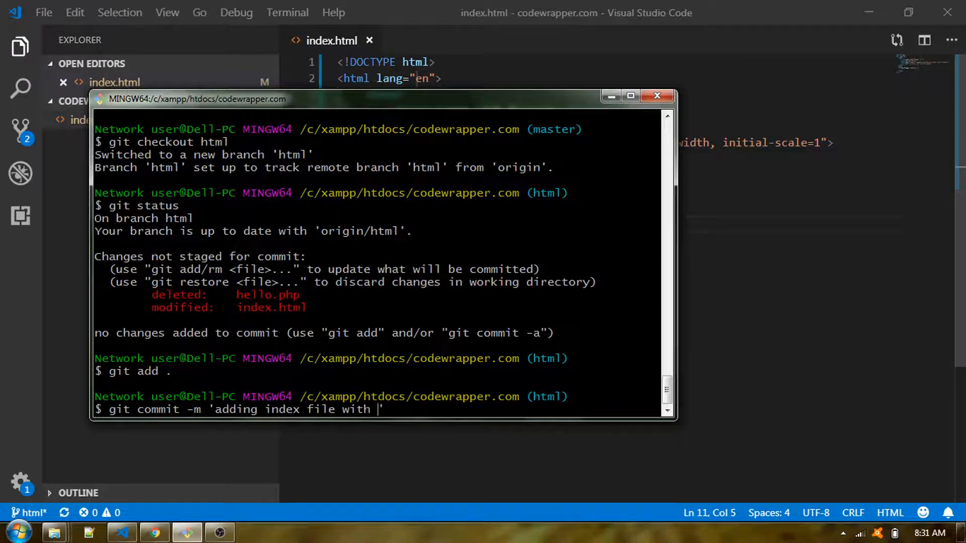
type("new c")
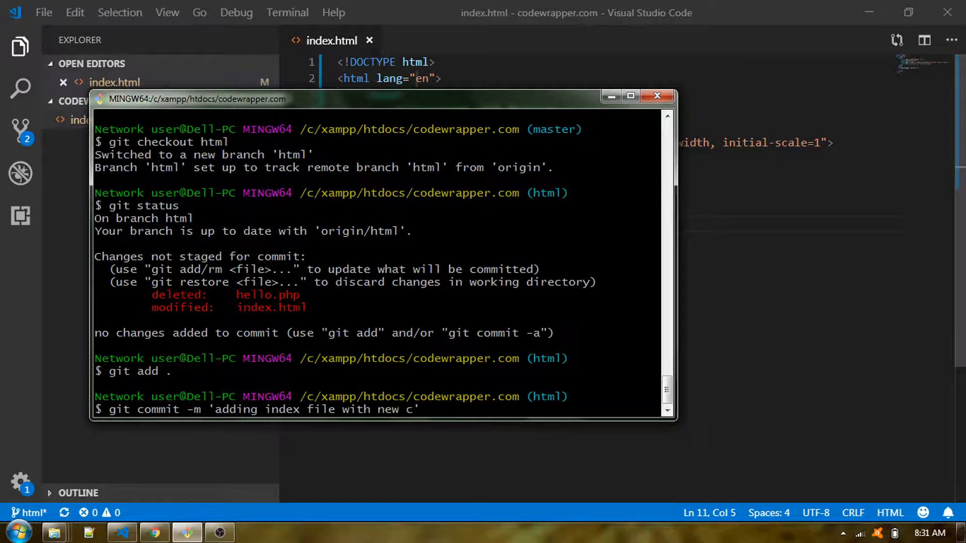
type("ontent")
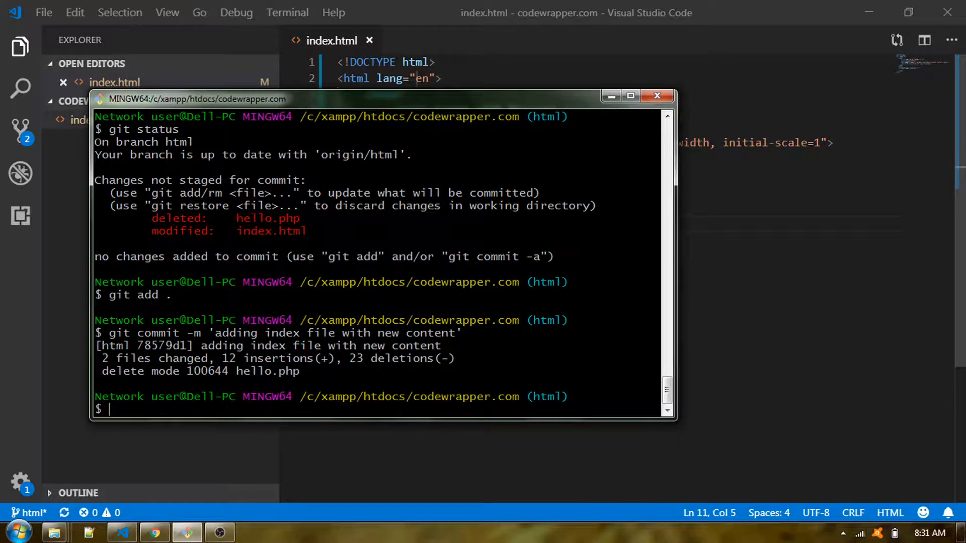
Step: Compose the command git push origin html in the terminal
type("git pu")
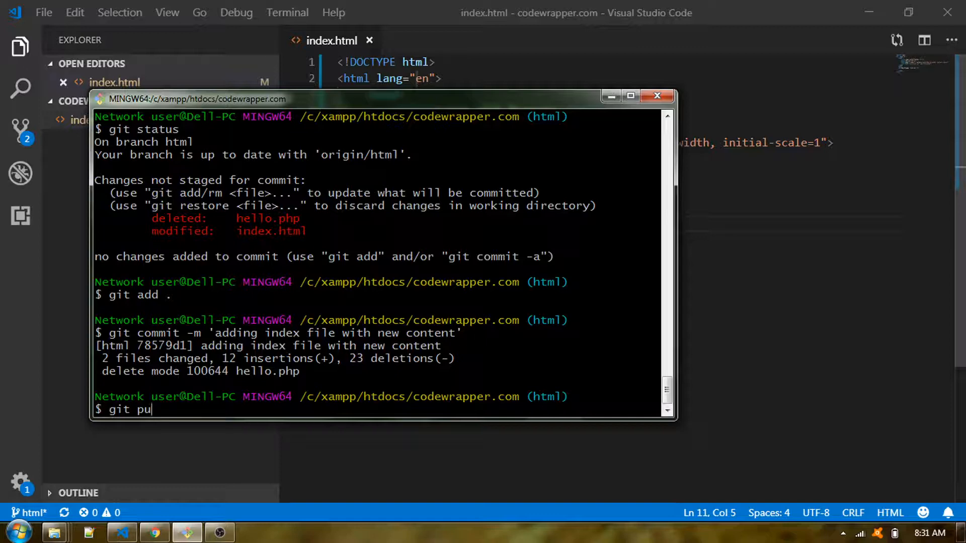
type("sh")
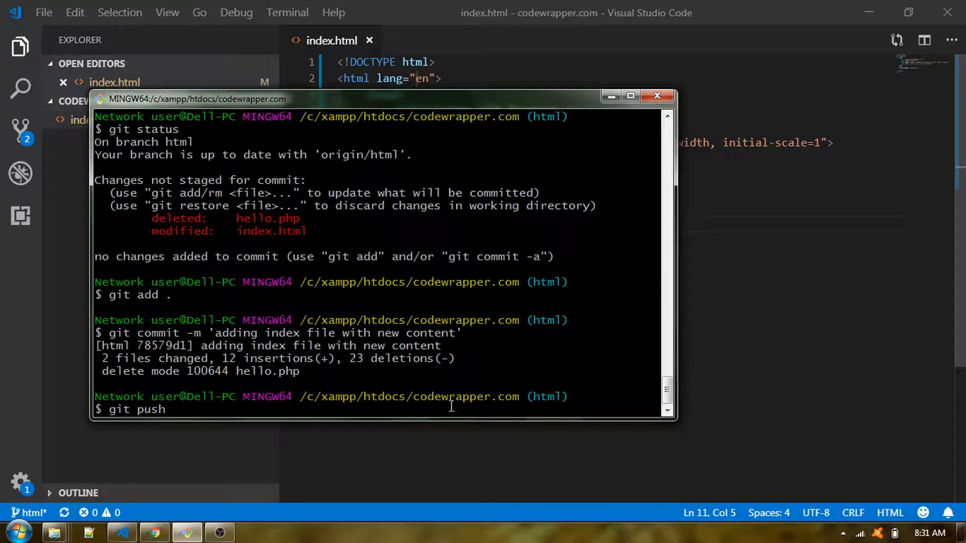
double_click(548, 396)
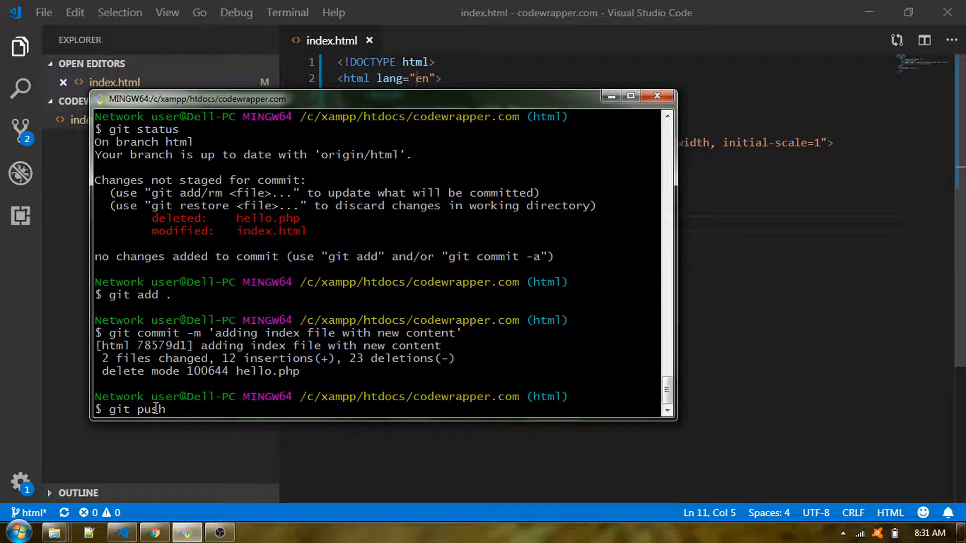
type("o")
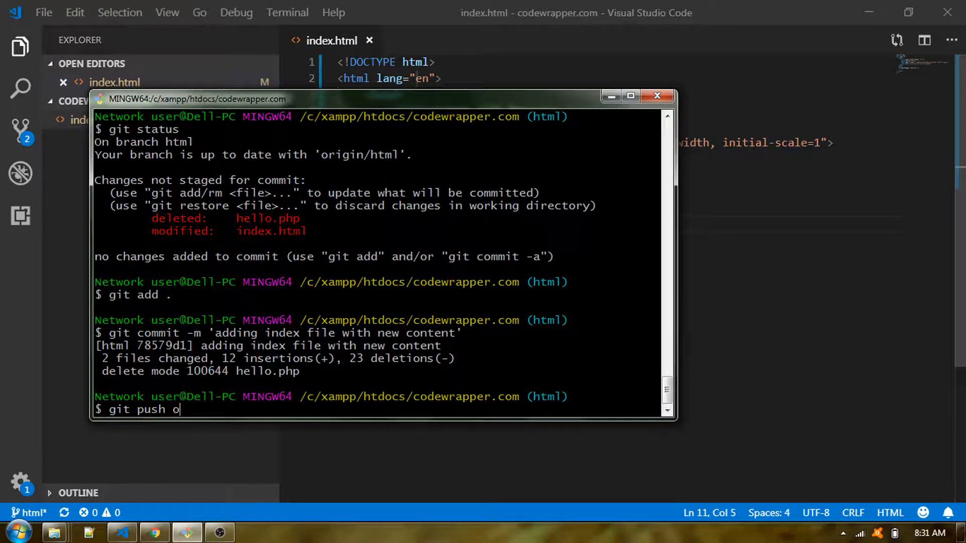
type("rigin")
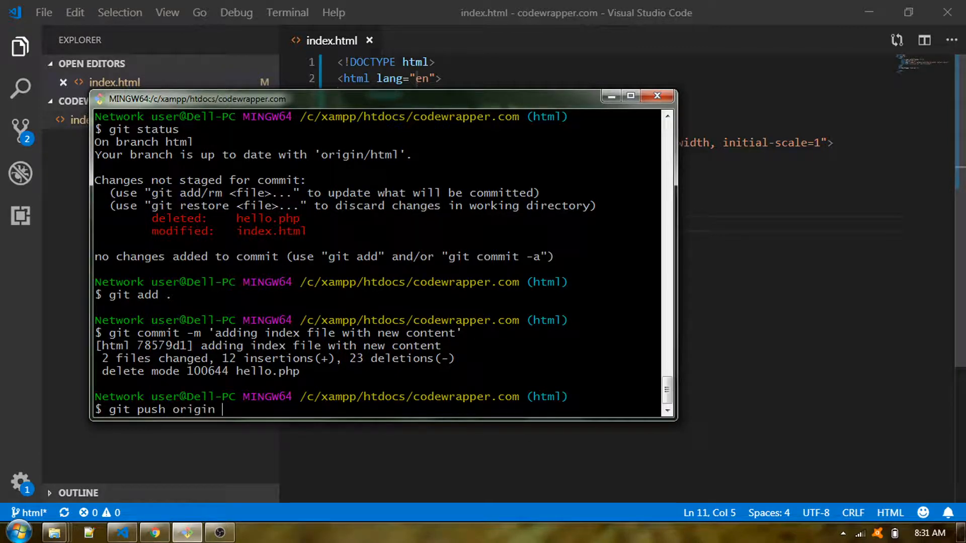
type("html")
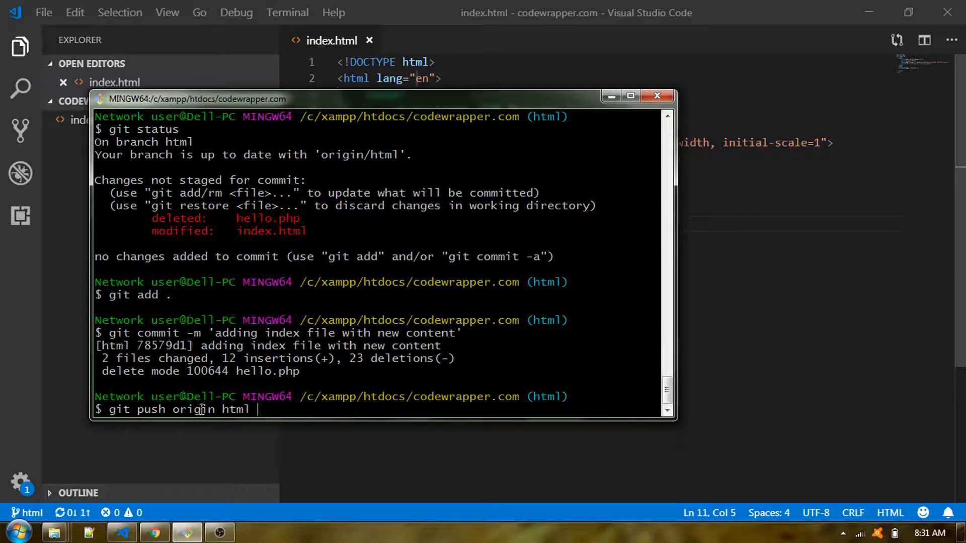
double_click(194, 410)
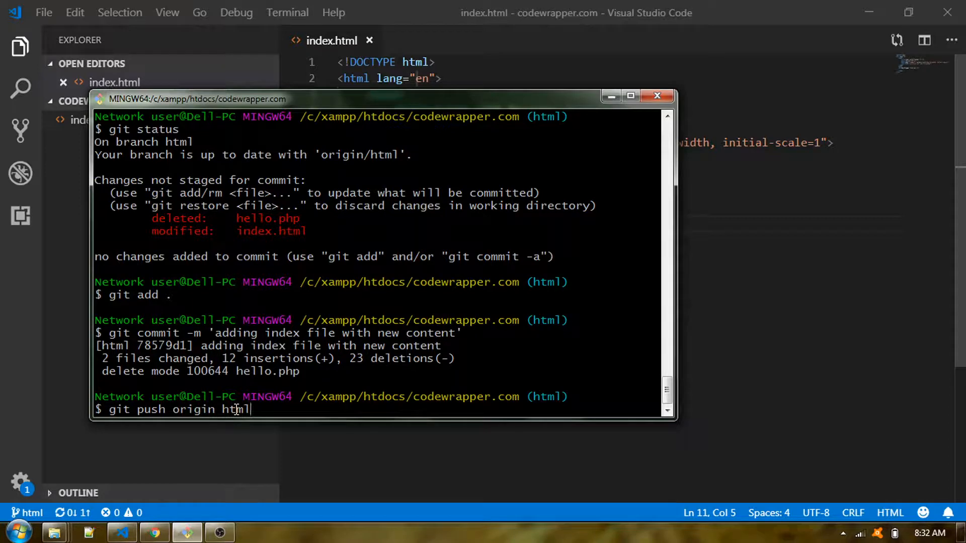
Step: Retype the remote and branch as origin html and run the push
key("BackSpace")
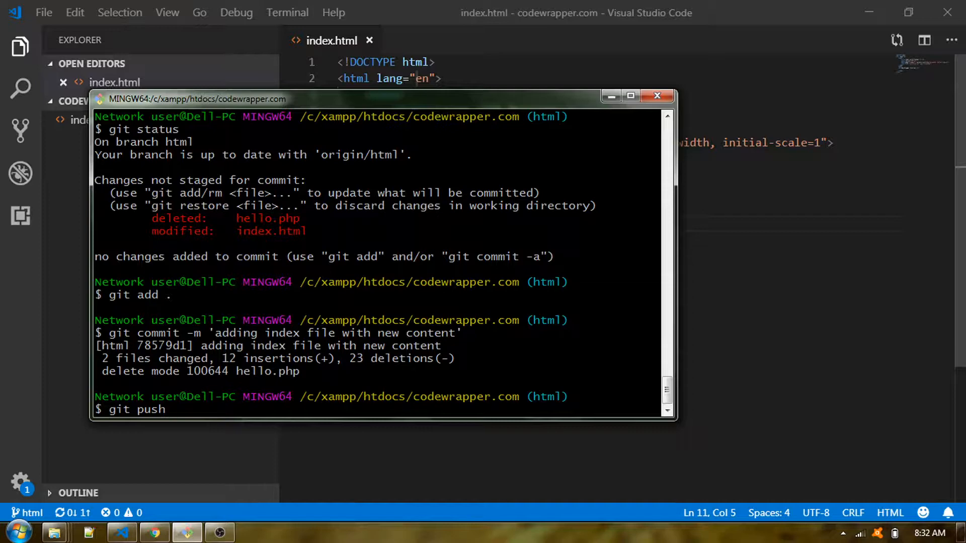
type("ori")
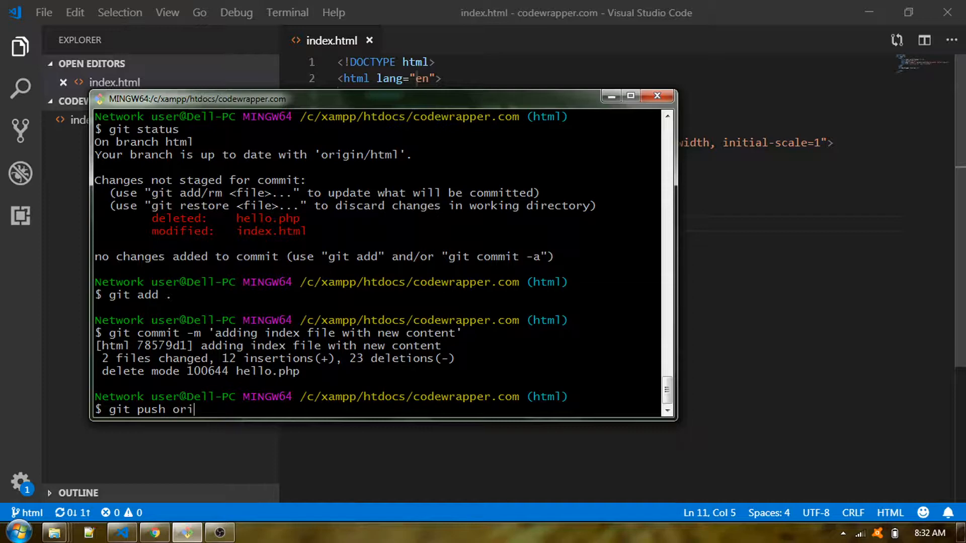
type("gin th")
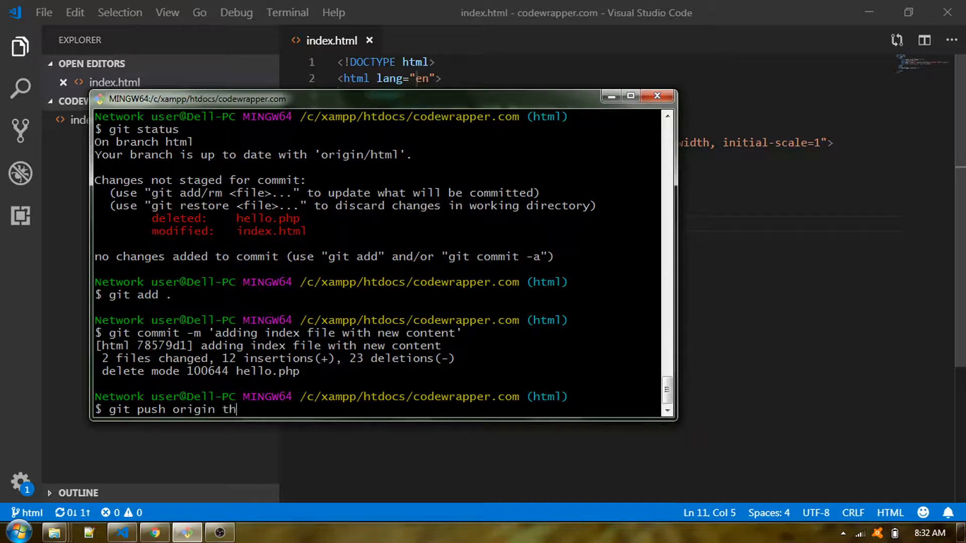
type("t")
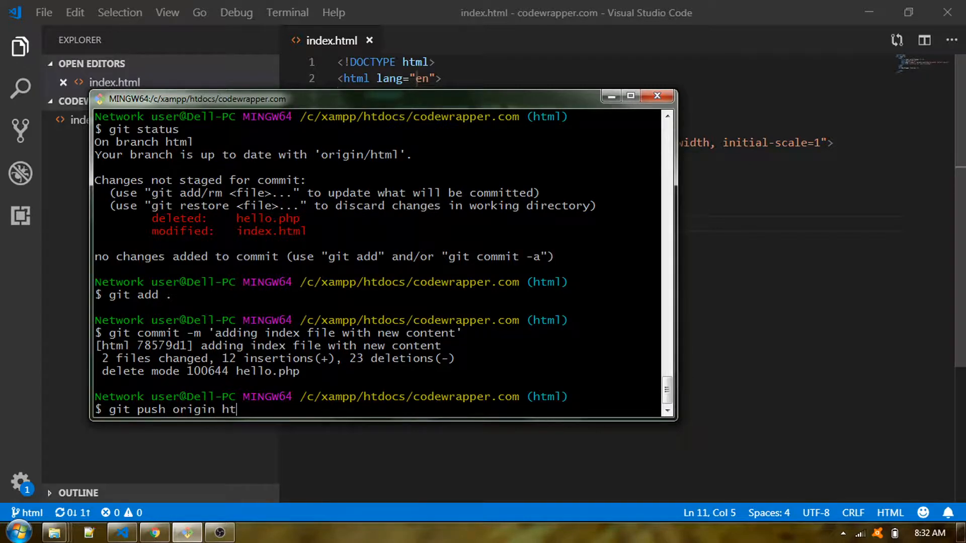
type("ml")
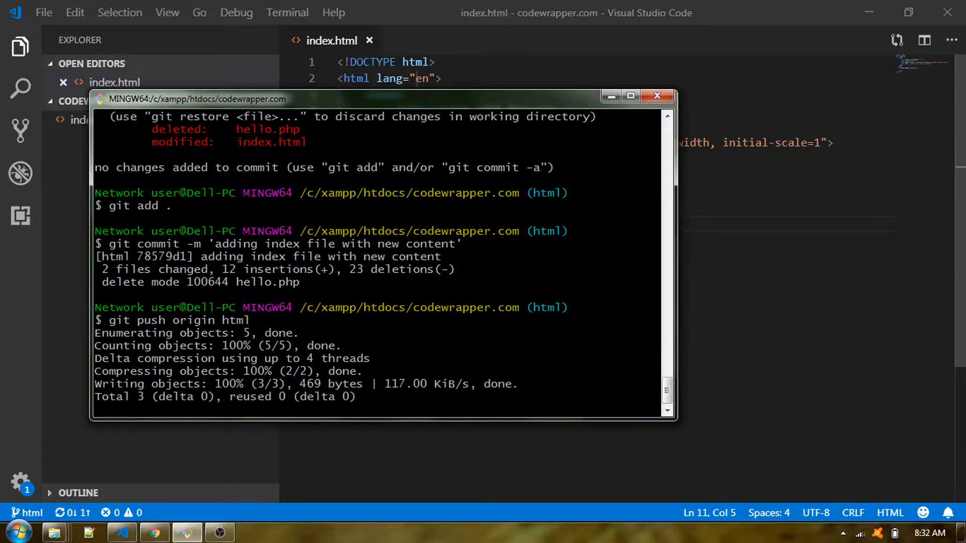
key("alt+tab")
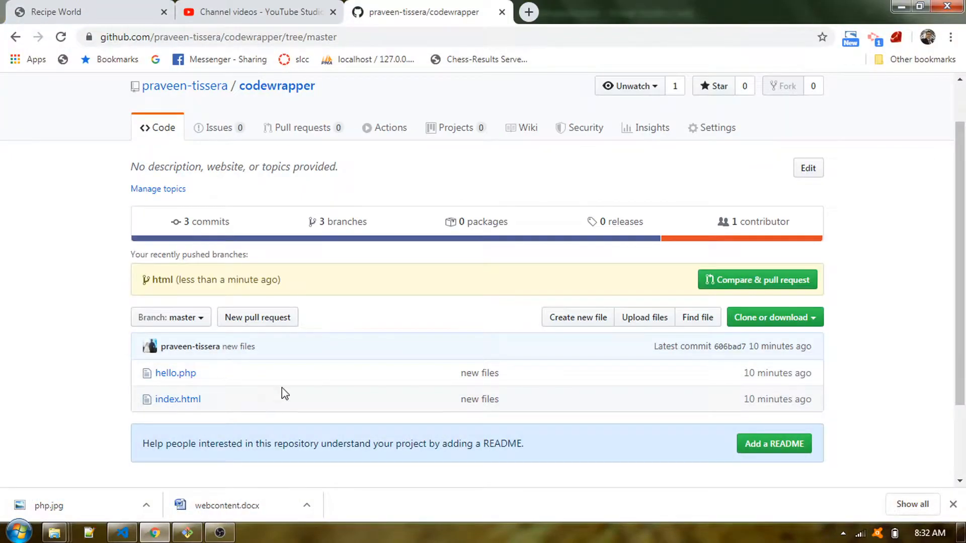
Step: View the php branch from the Branch dropdown, then switch to the html branch
scroll("down", 3)
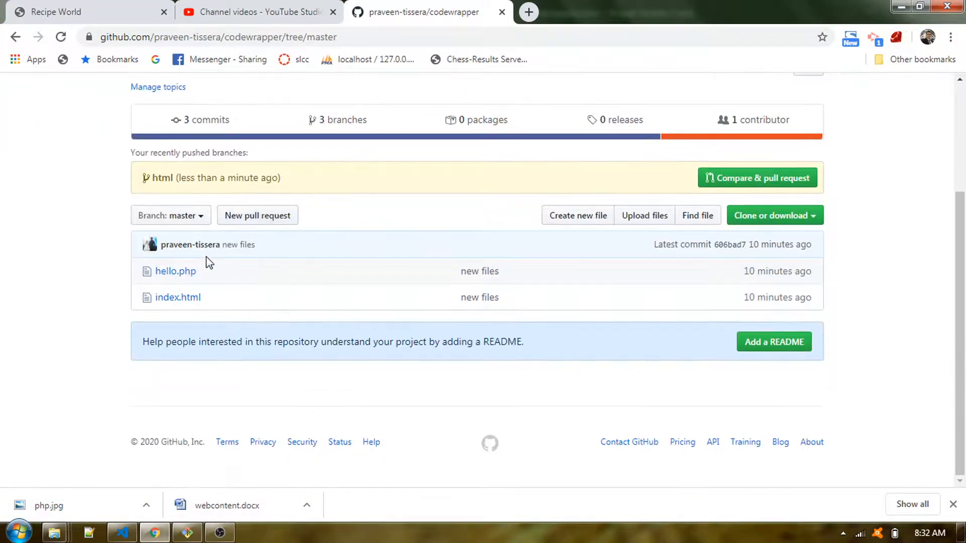
left_click(171, 215)
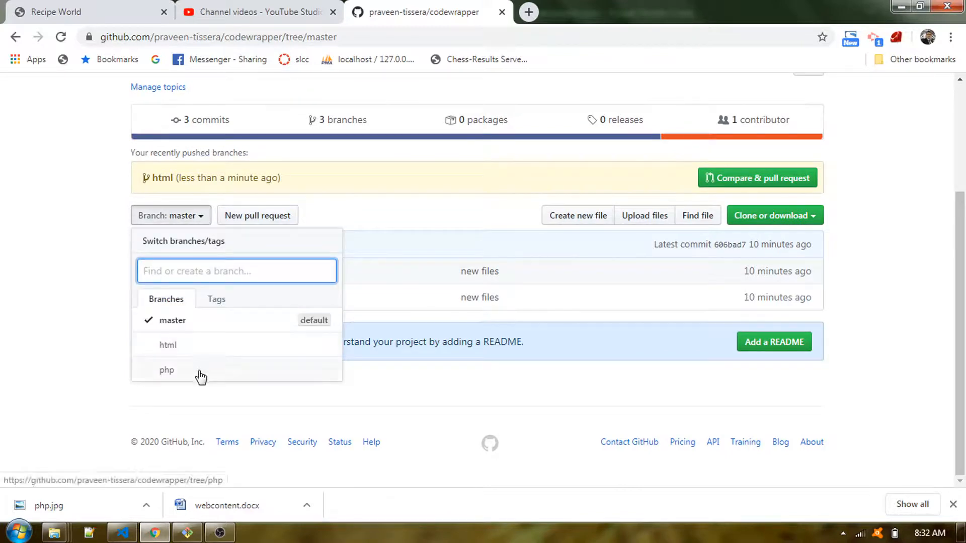
left_click(166, 370)
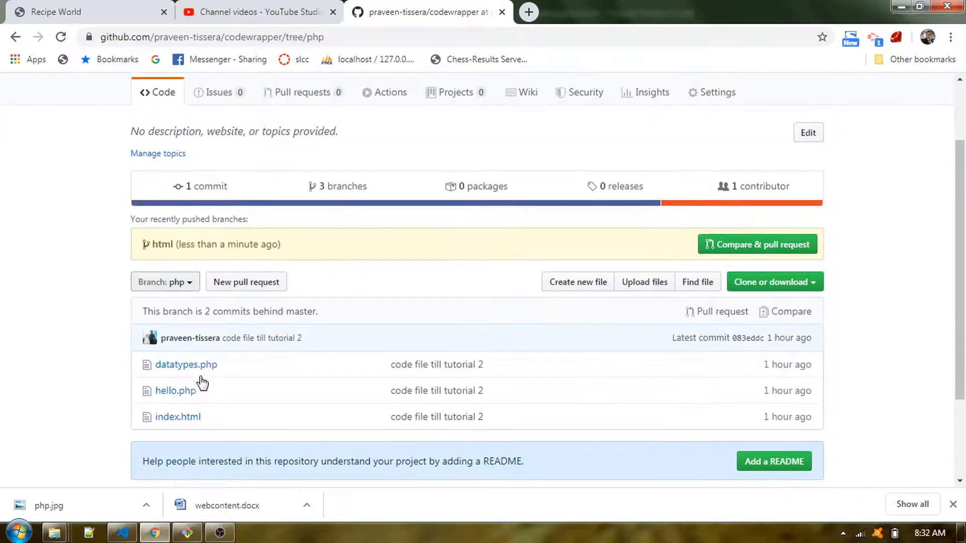
left_click(164, 281)
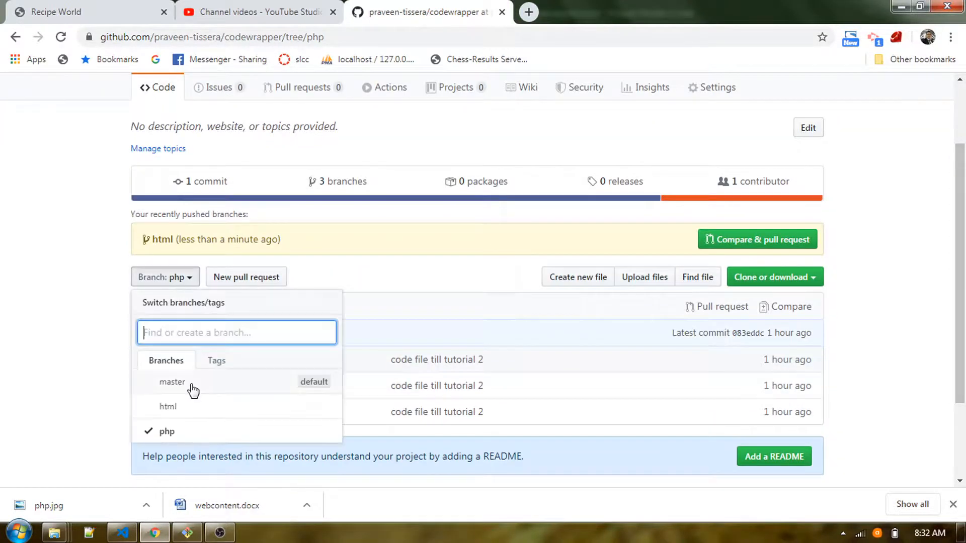
left_click(168, 407)
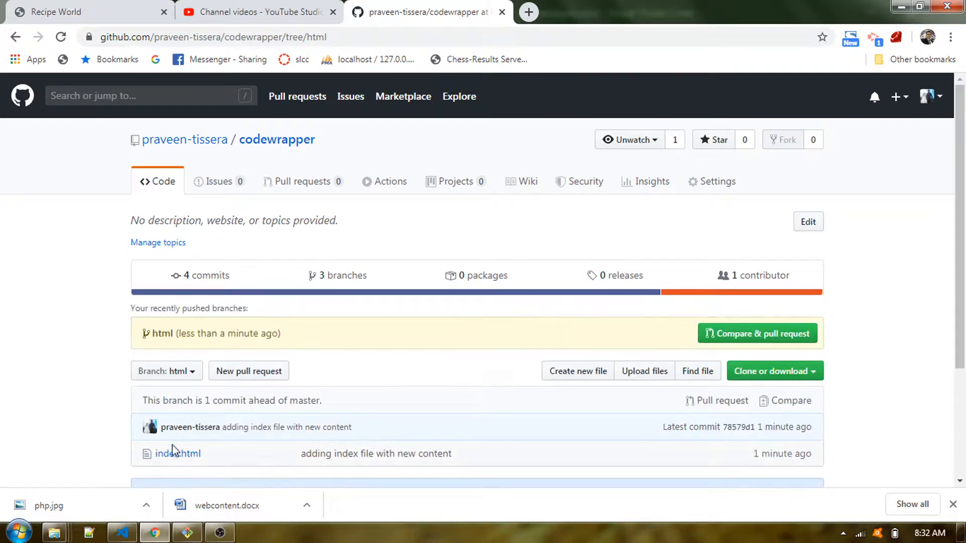
scroll("down", 3)
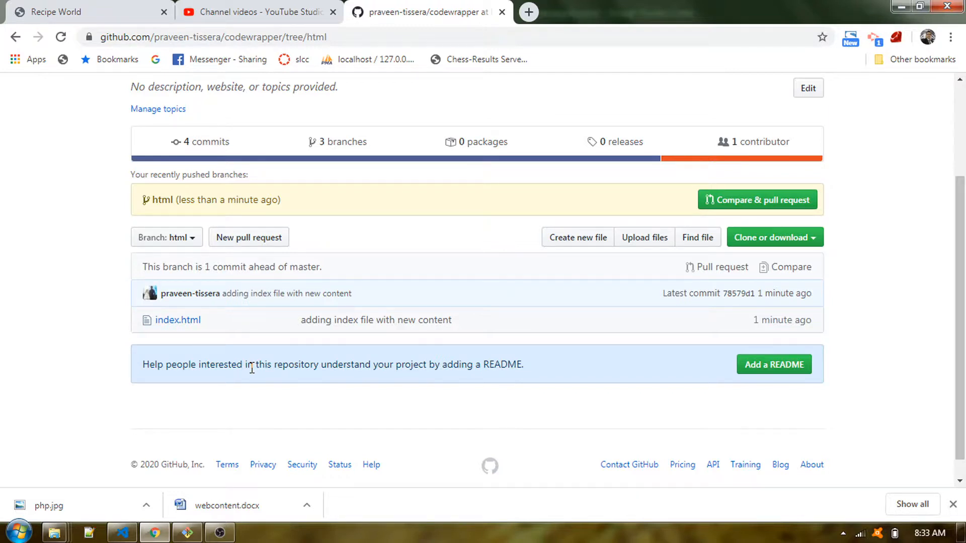
mouse_move(249, 237)
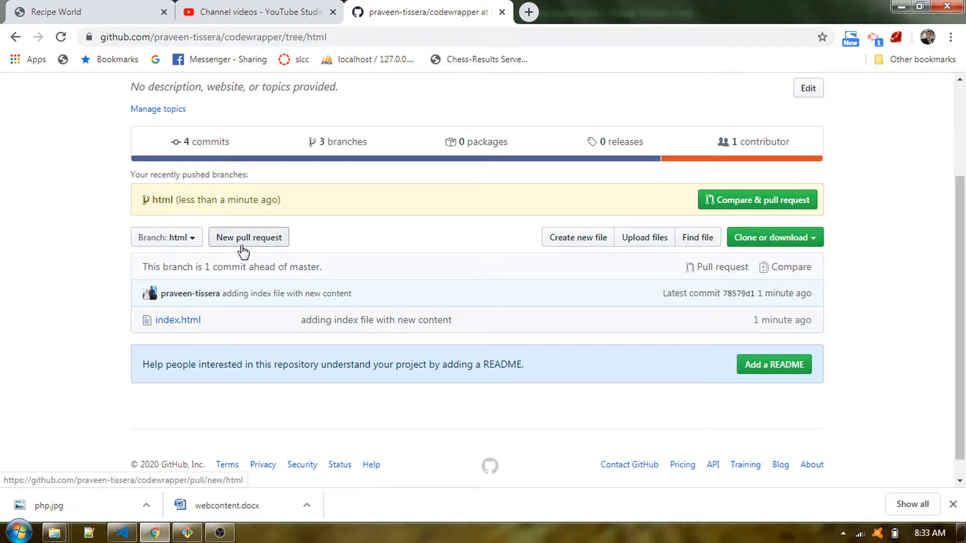